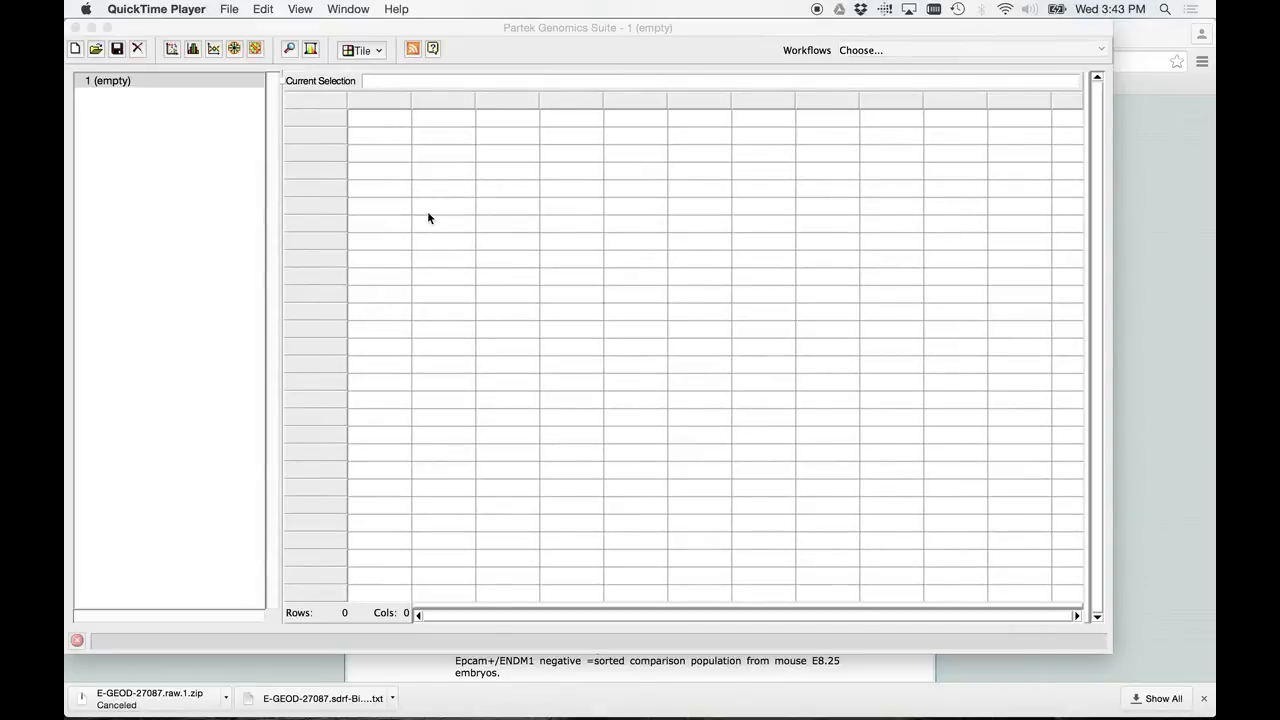
mouse_move(386, 208)
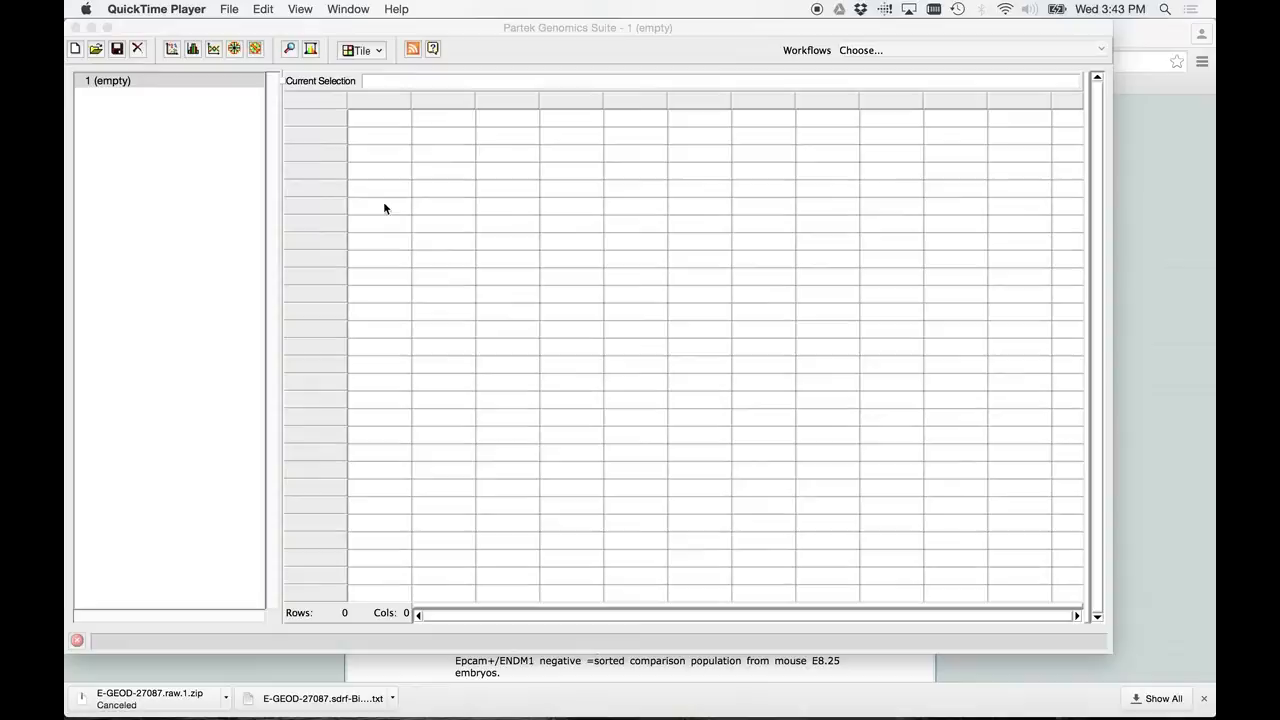
mouse_move(230, 29)
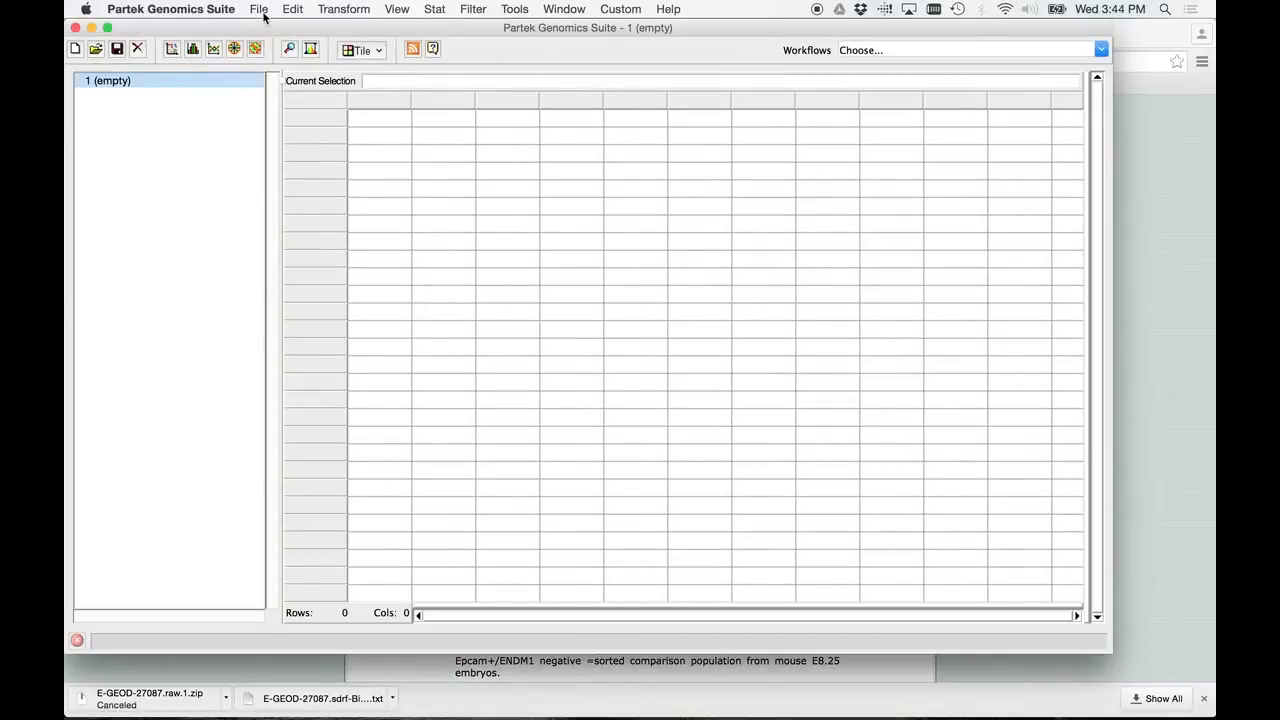
Step: Bring up the File menu to look for data import sources
click(259, 9)
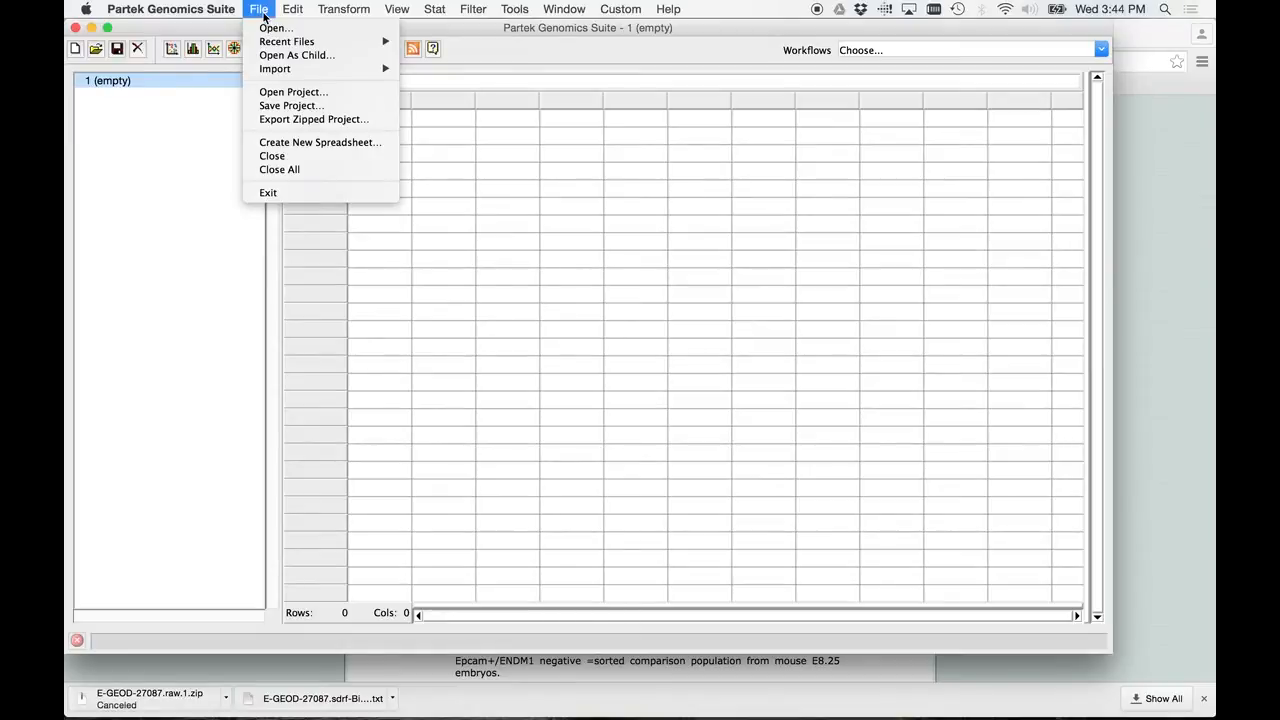
mouse_move(294, 55)
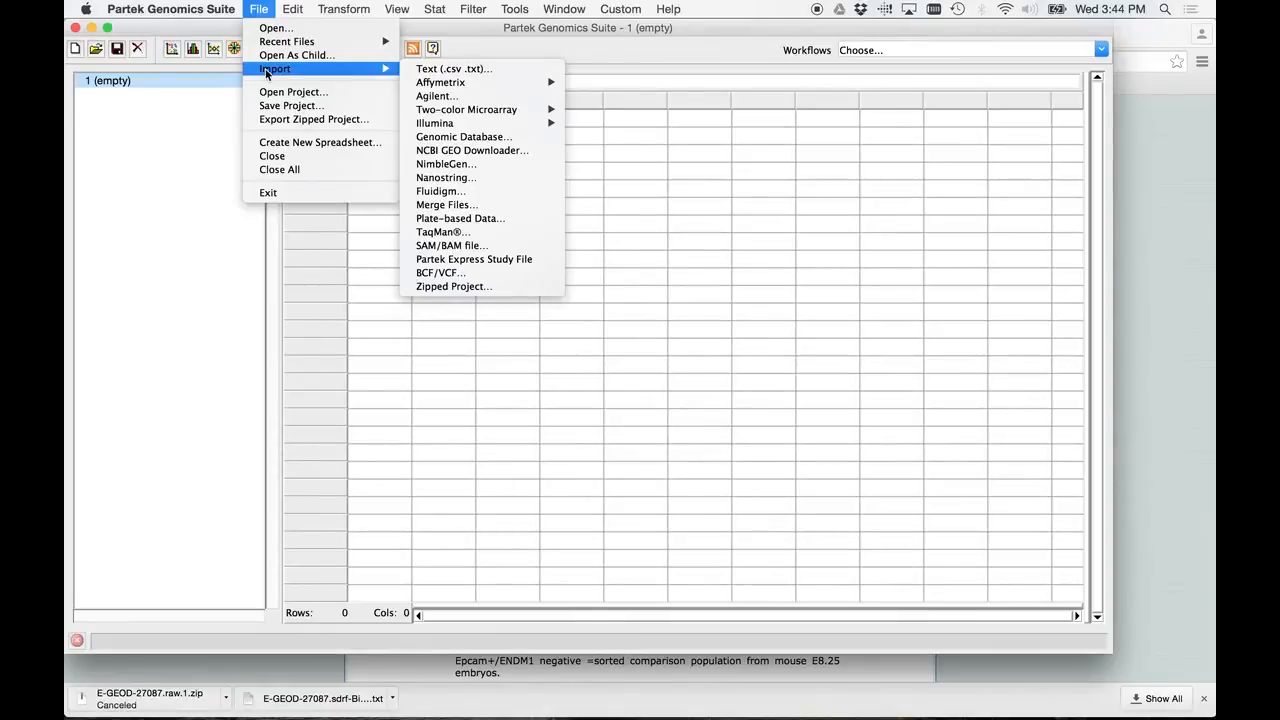
mouse_move(440, 82)
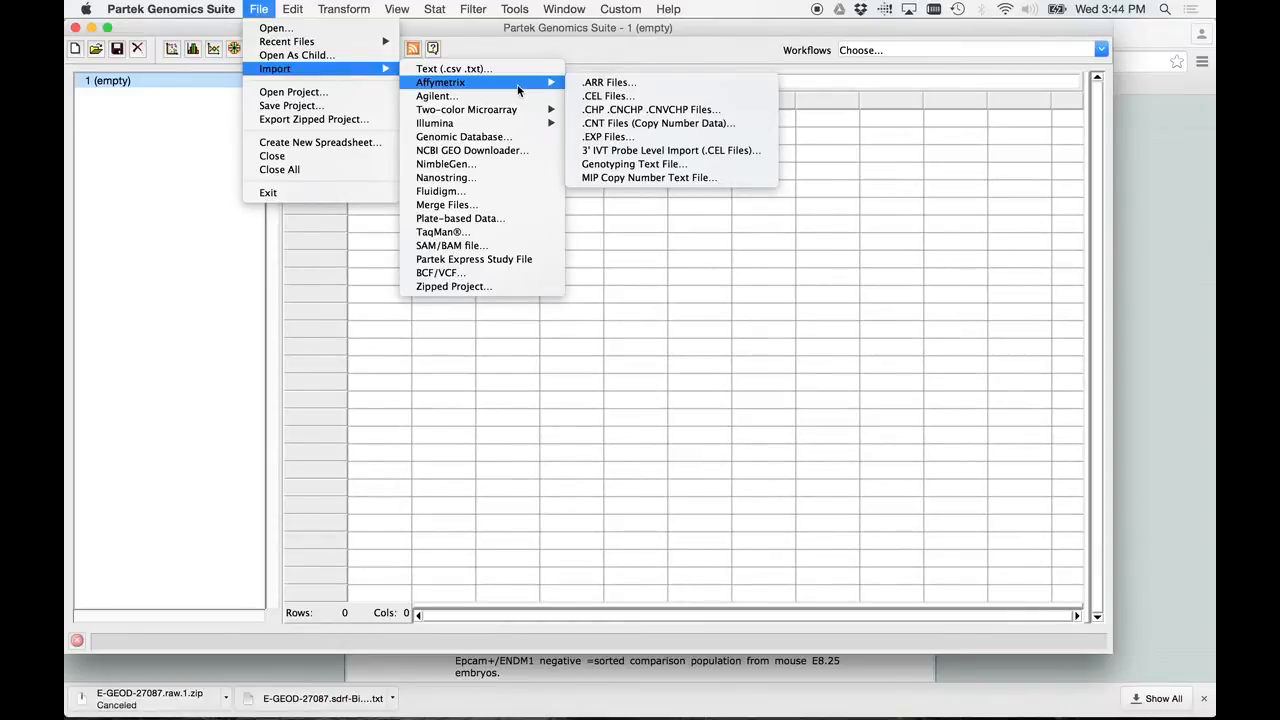
mouse_move(435, 123)
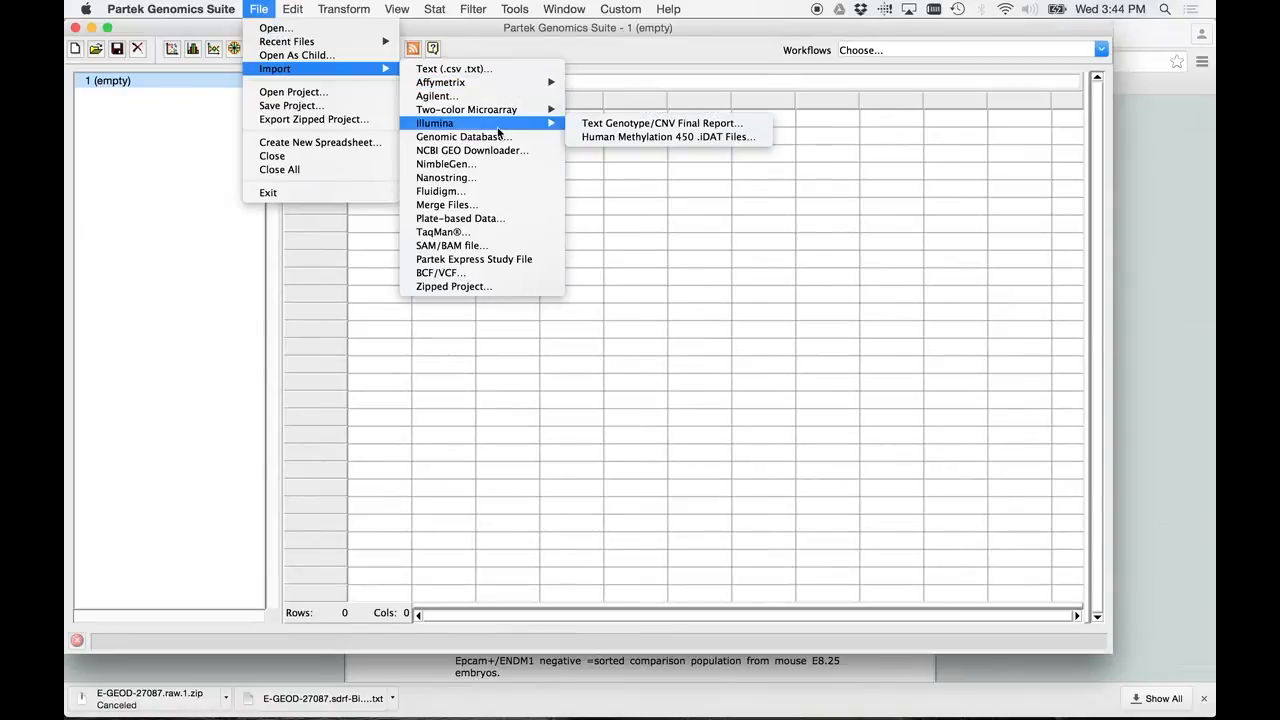
mouse_move(488, 150)
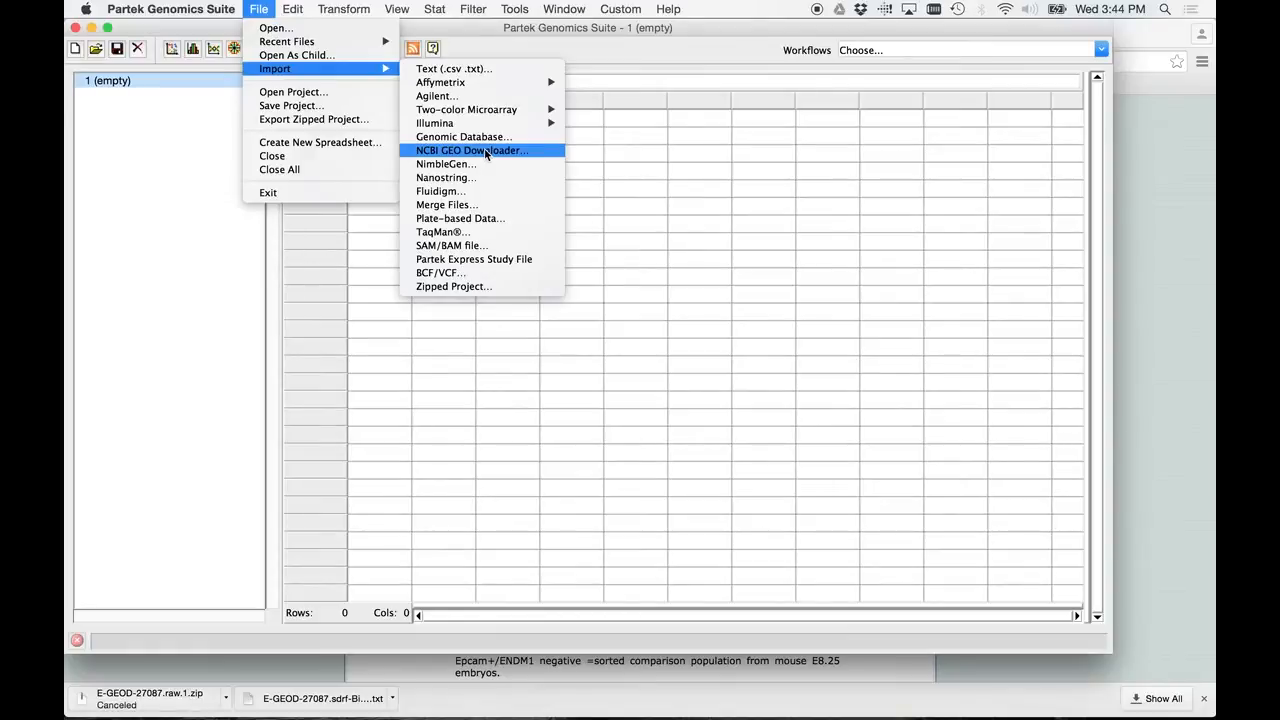
Step: Launch the NCBI GEO Downloader from File > Import
click(468, 150)
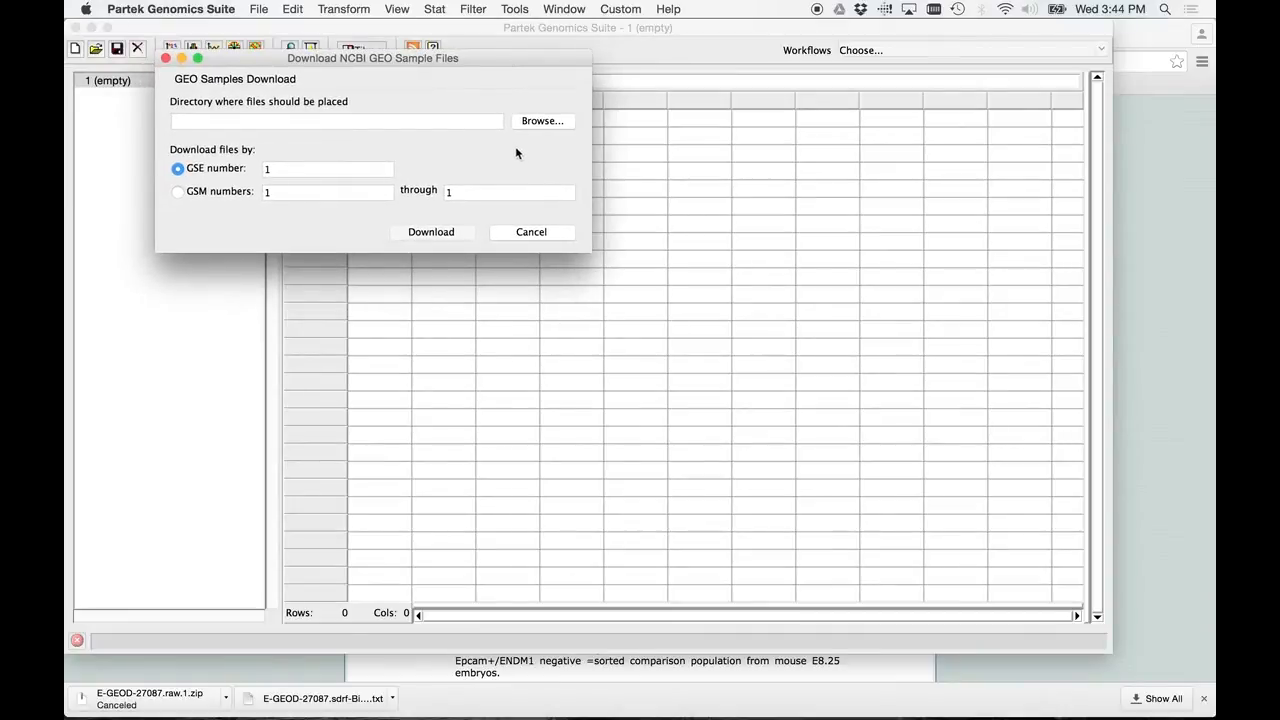
mouse_move(521, 156)
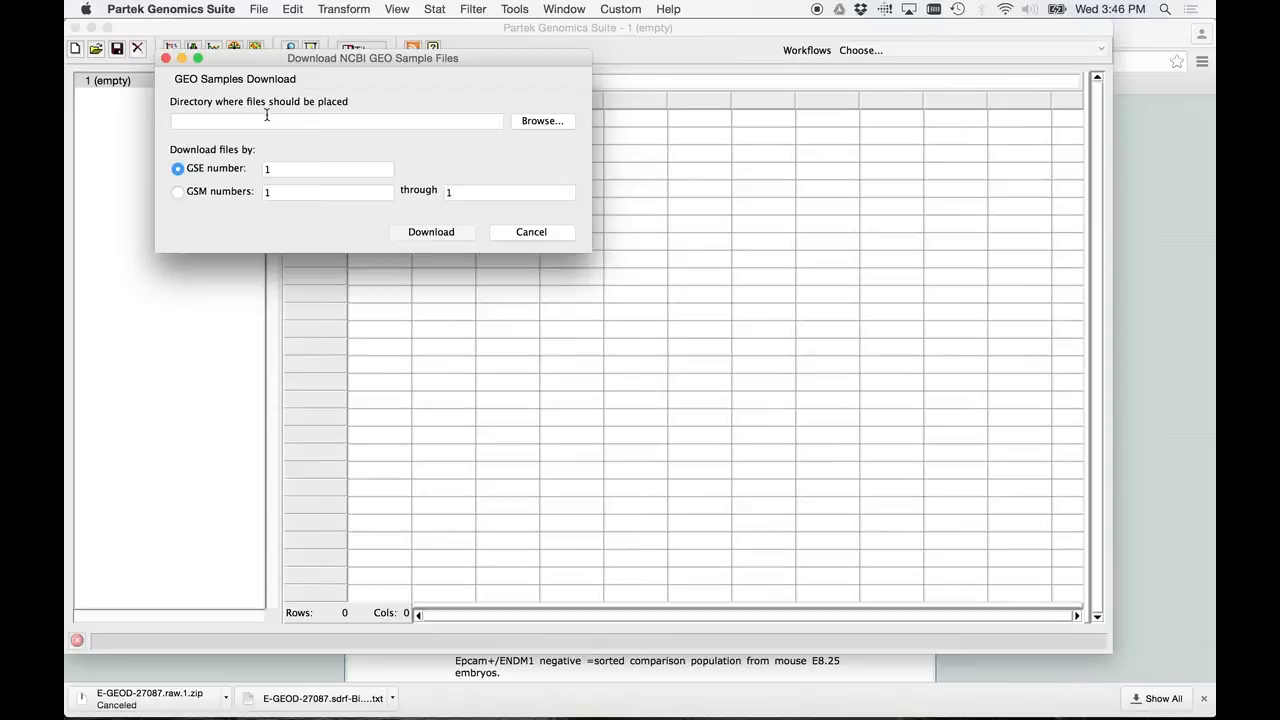
Step: Create the download folder GSE27087_BioinfoClass_ProcessedImported inside the course folder
click(541, 120)
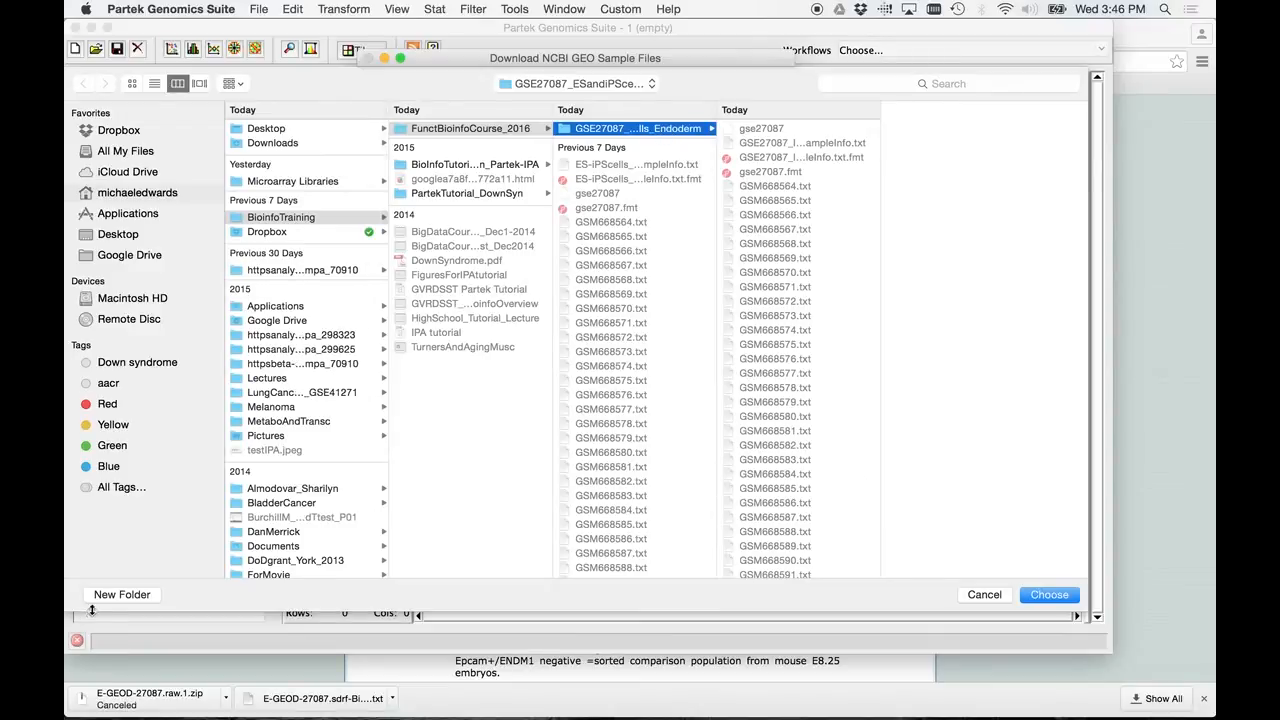
click(120, 595)
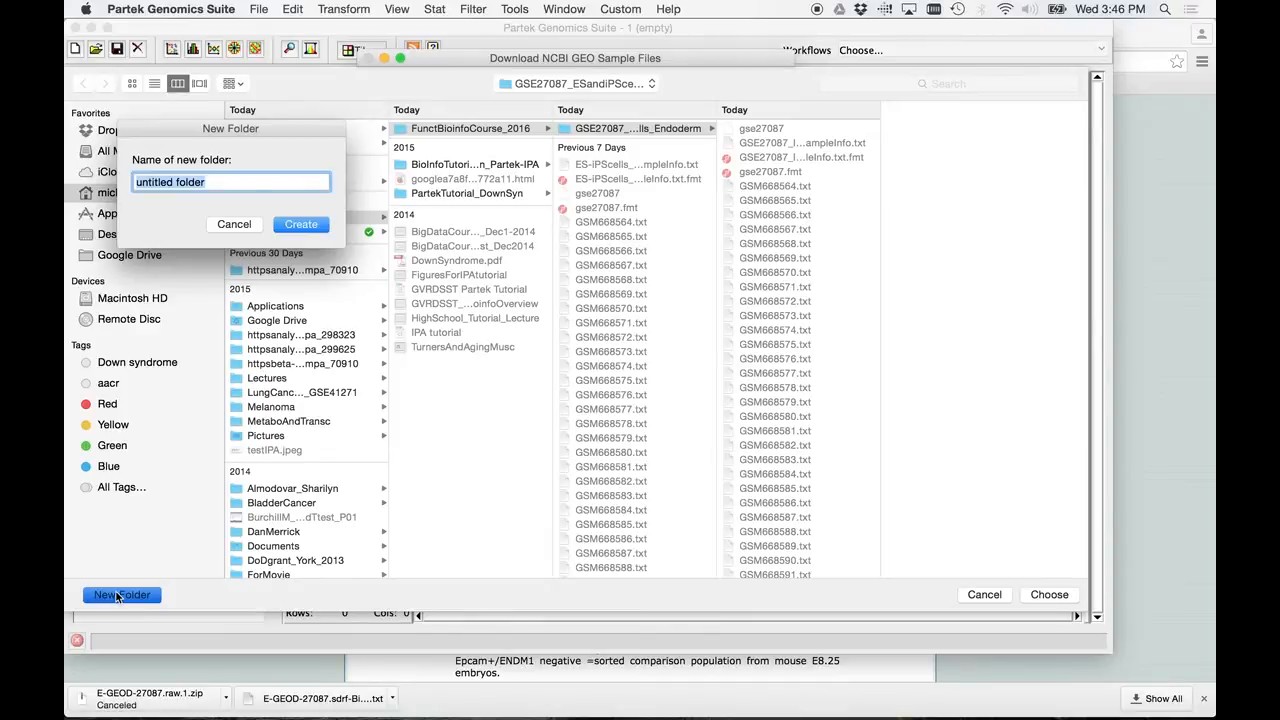
text(GSE)
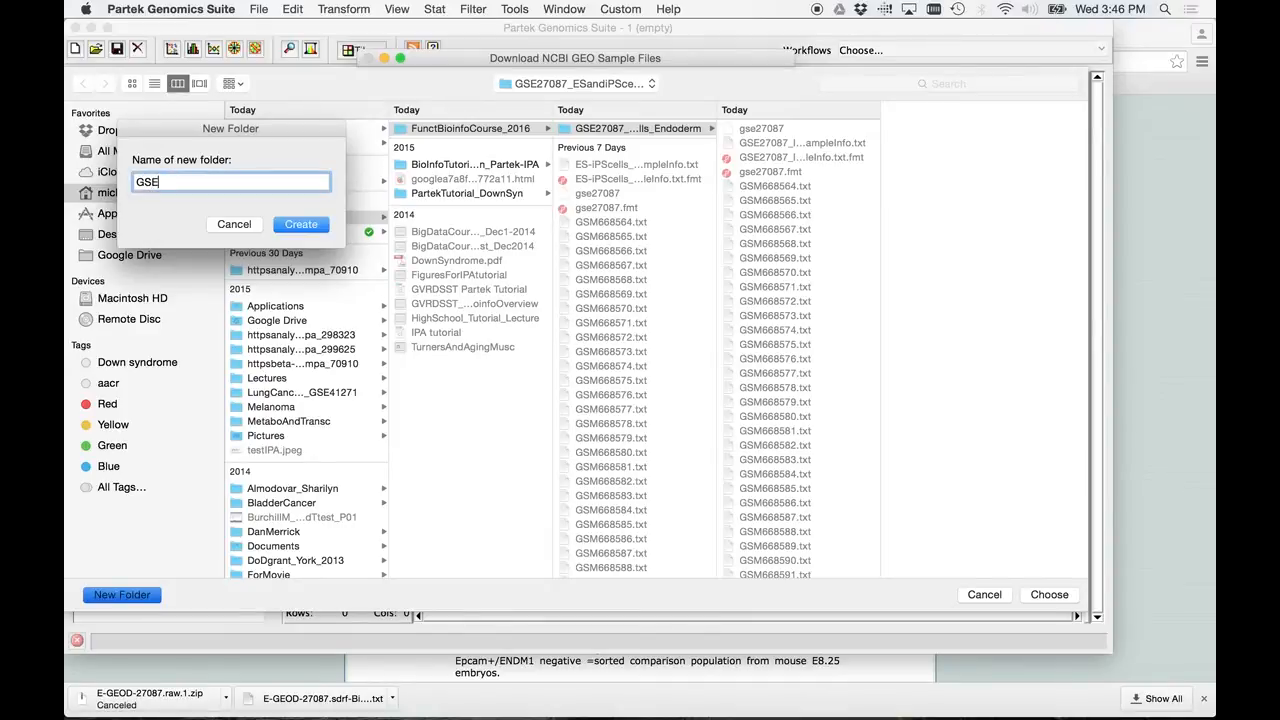
text(27)
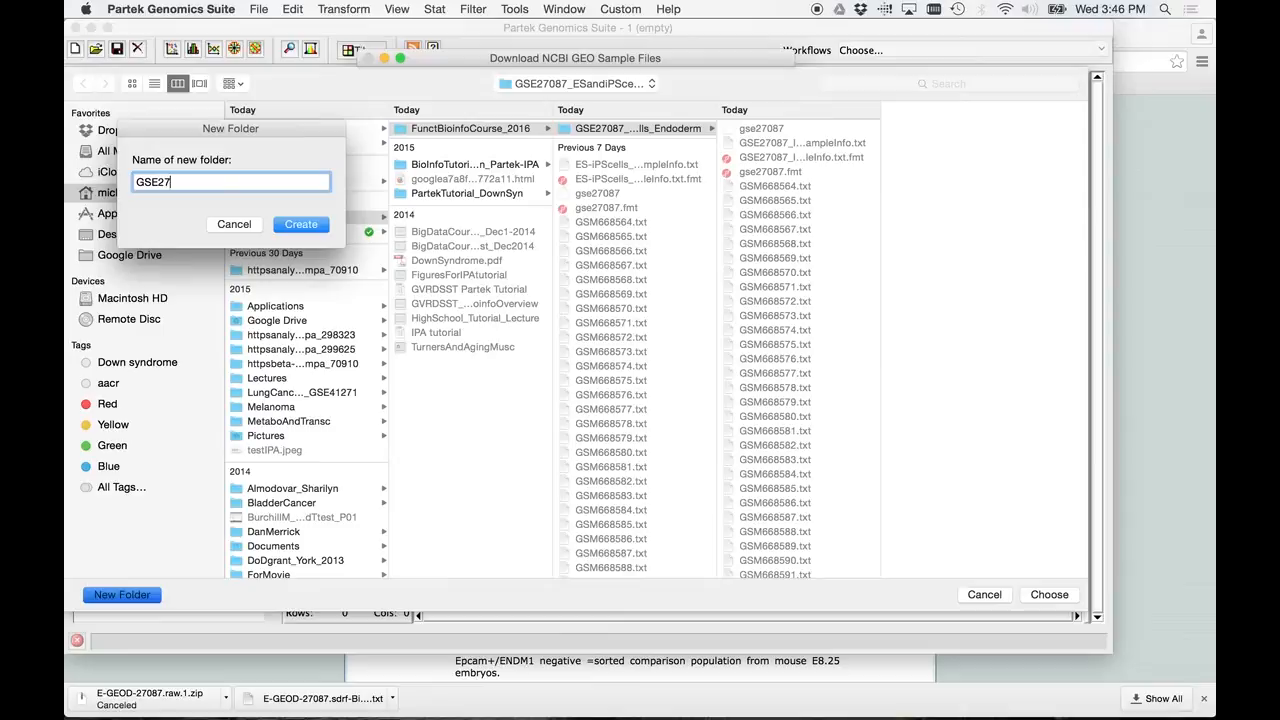
text(087_)
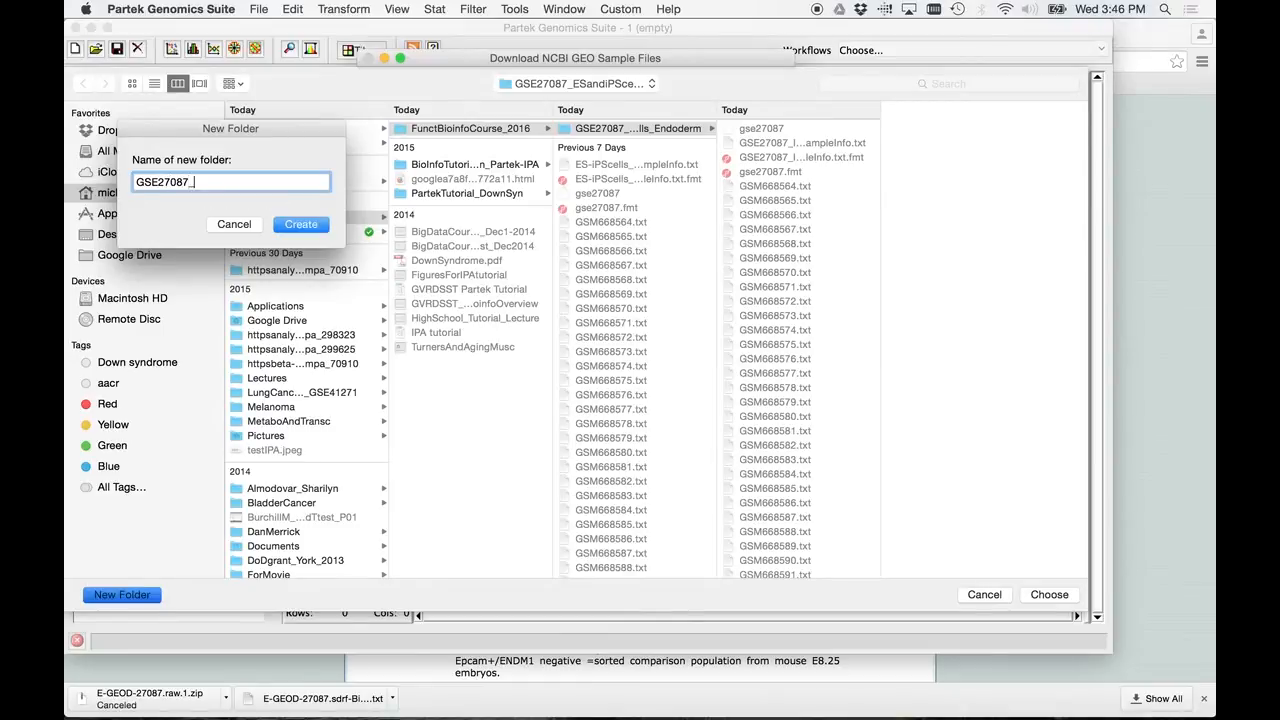
text(BioinfoClass)
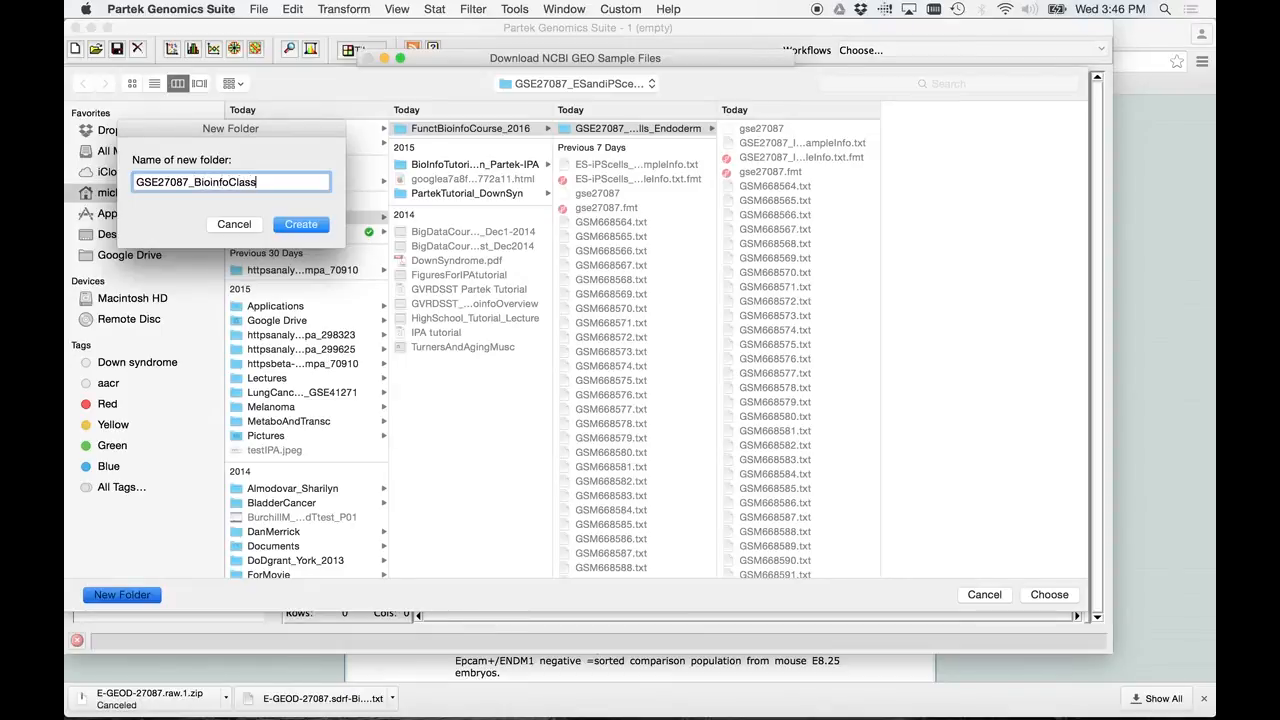
text(_)
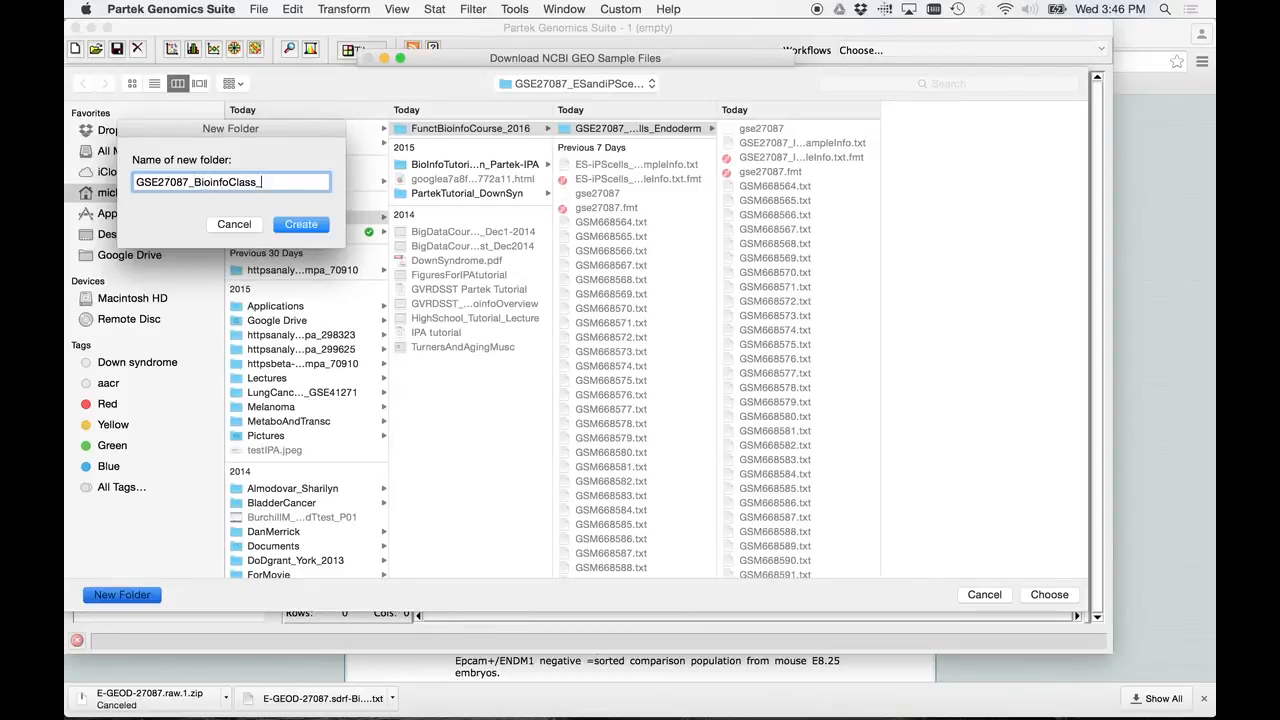
text(PROCESS)
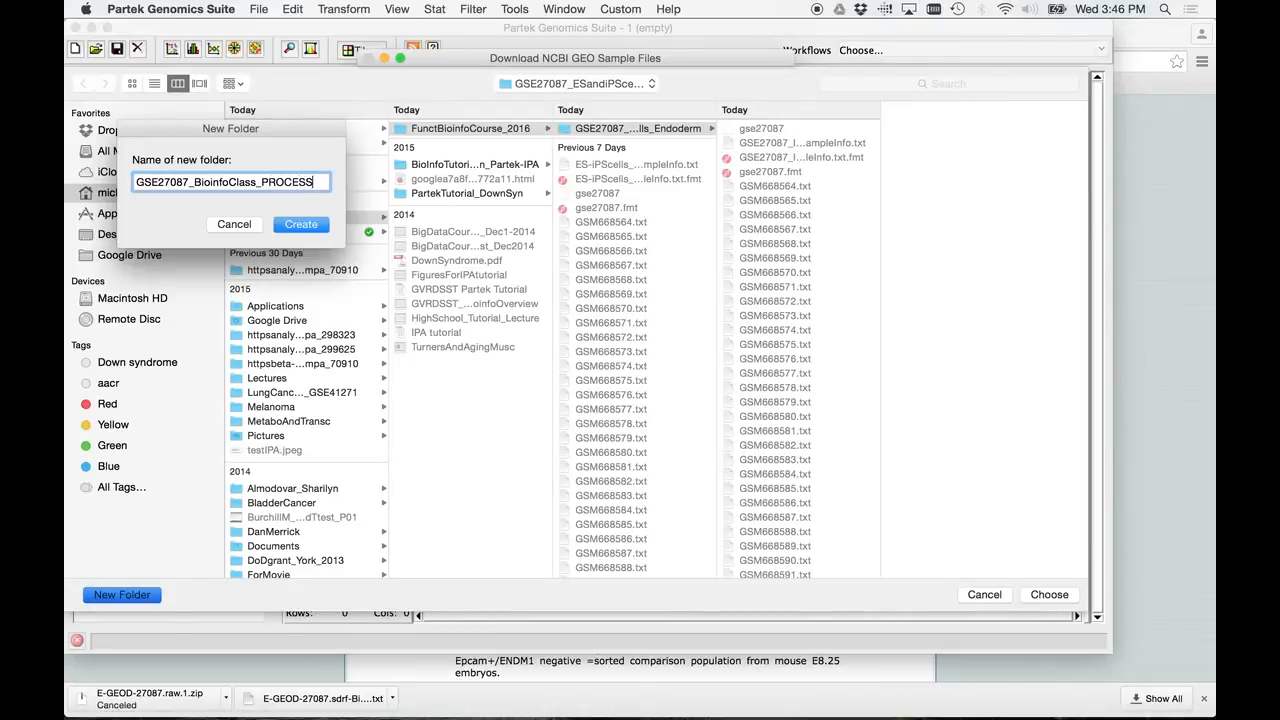
key(backspace)
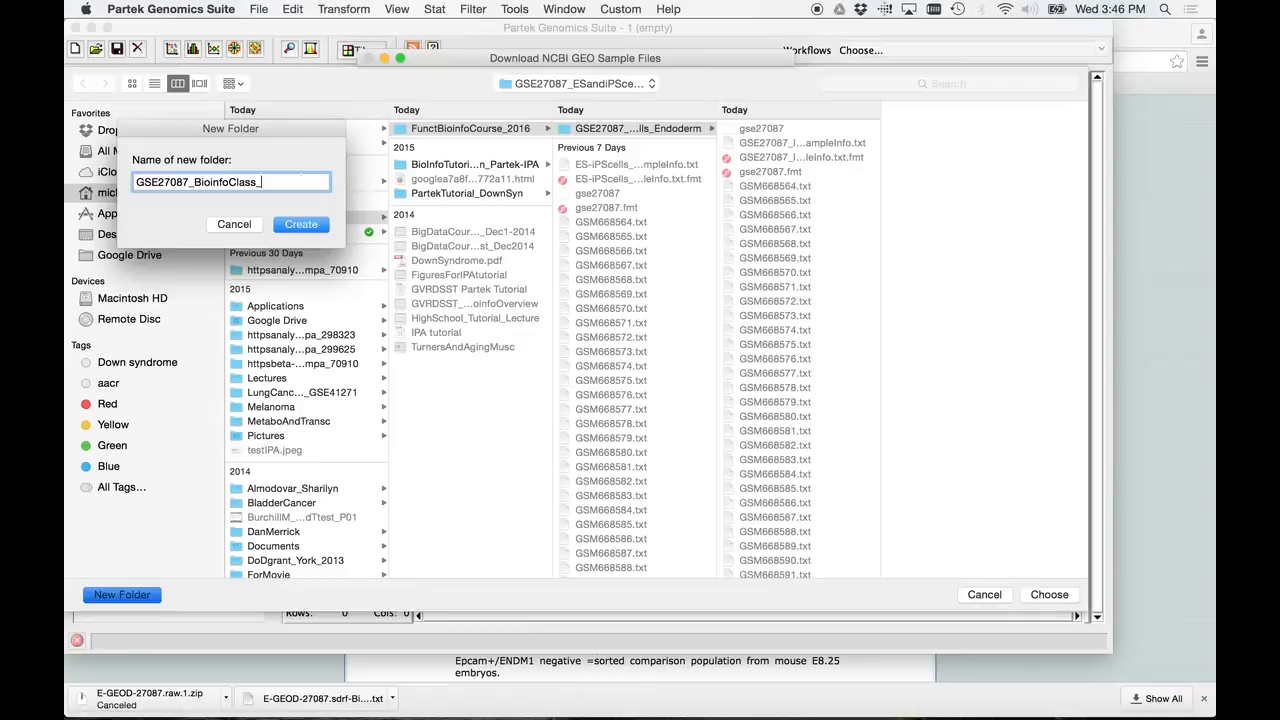
text(ProcessedImported)
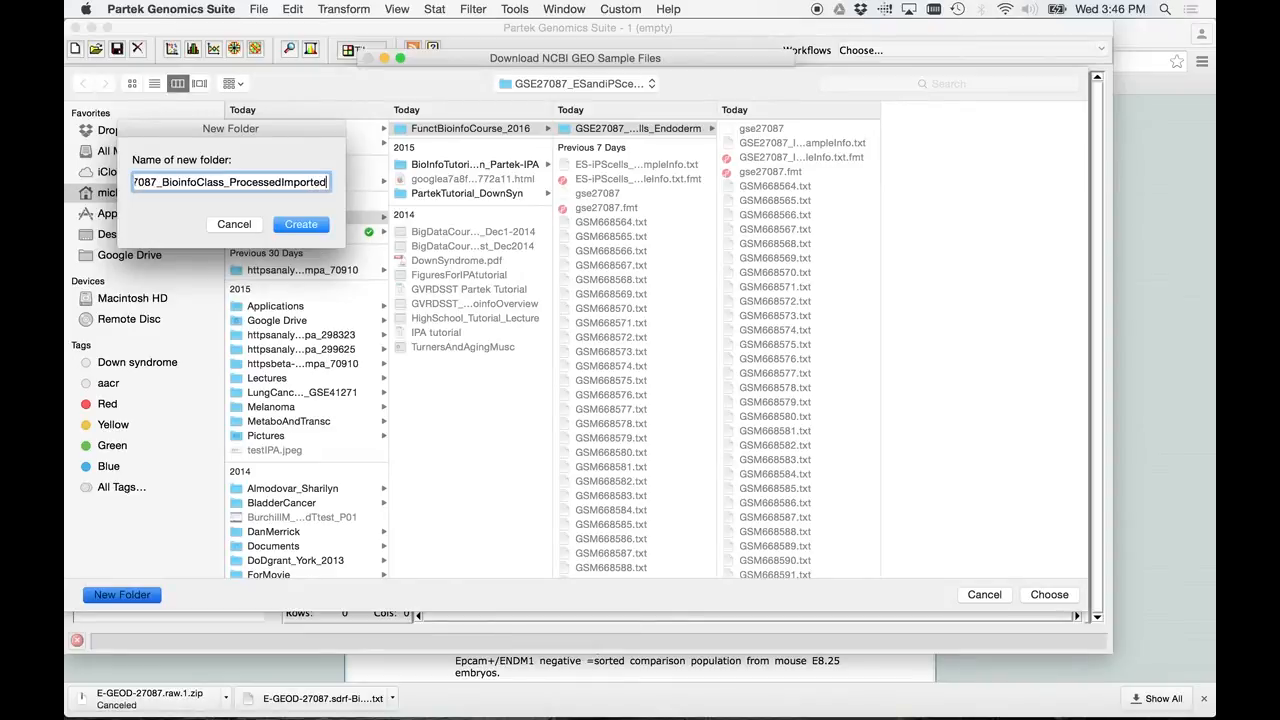
click(300, 224)
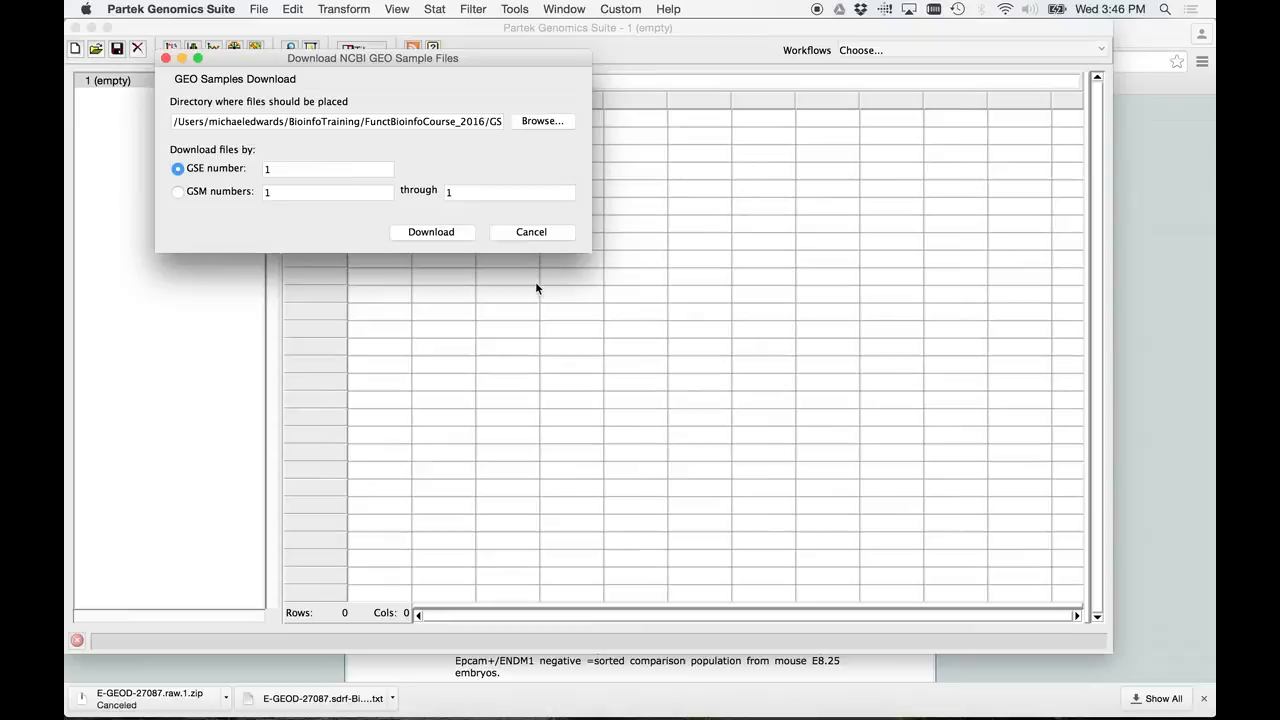
Step: Enter GSE number 27087 and start downloading the series' sample files
click(328, 168)
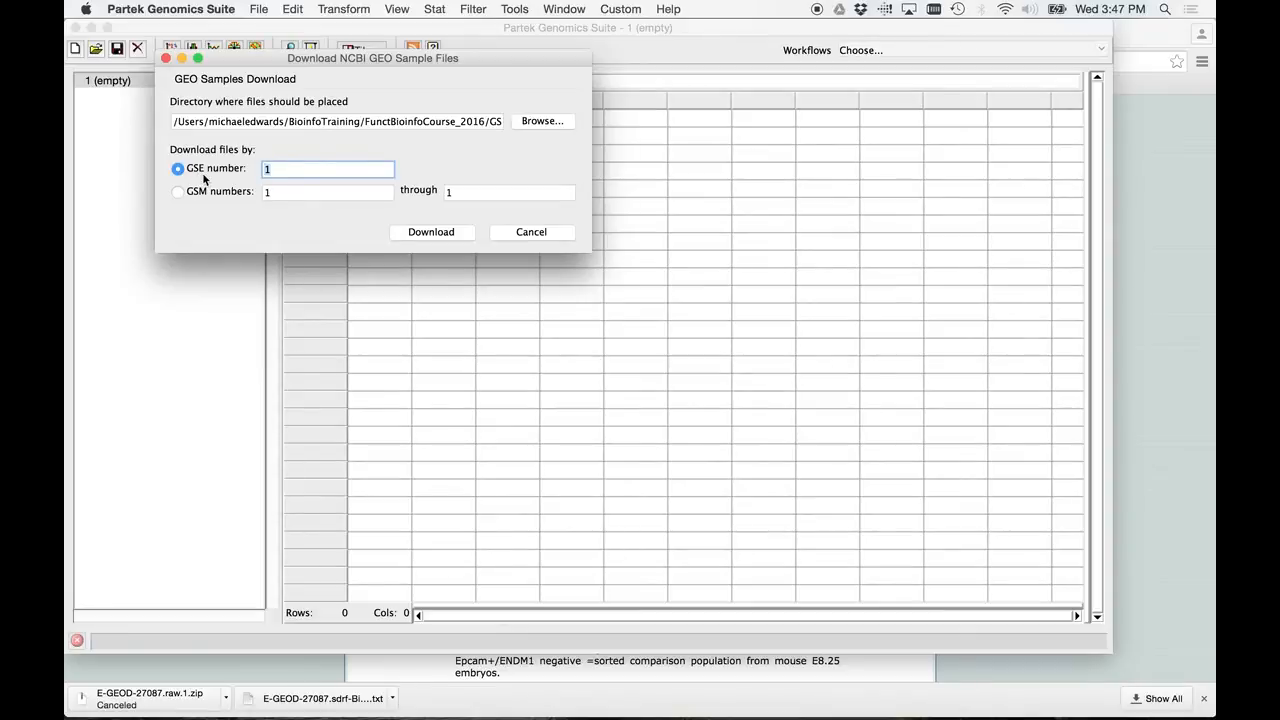
click(328, 168)
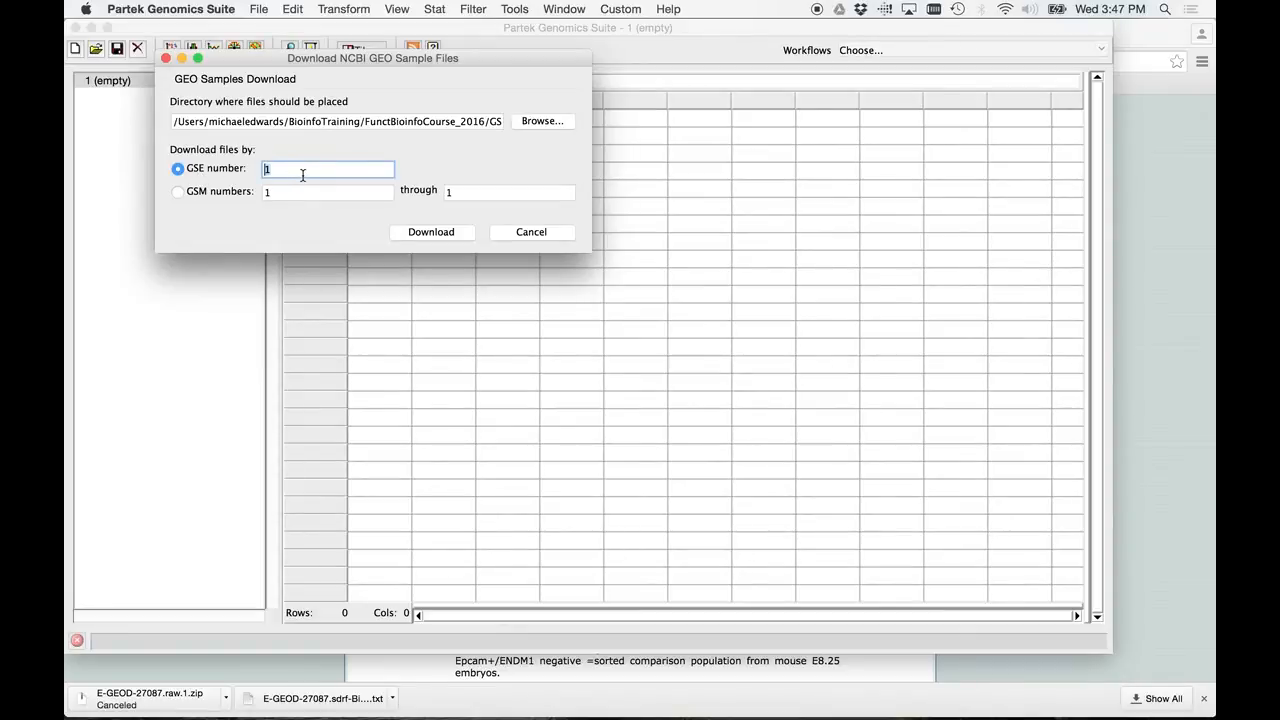
text(27087)
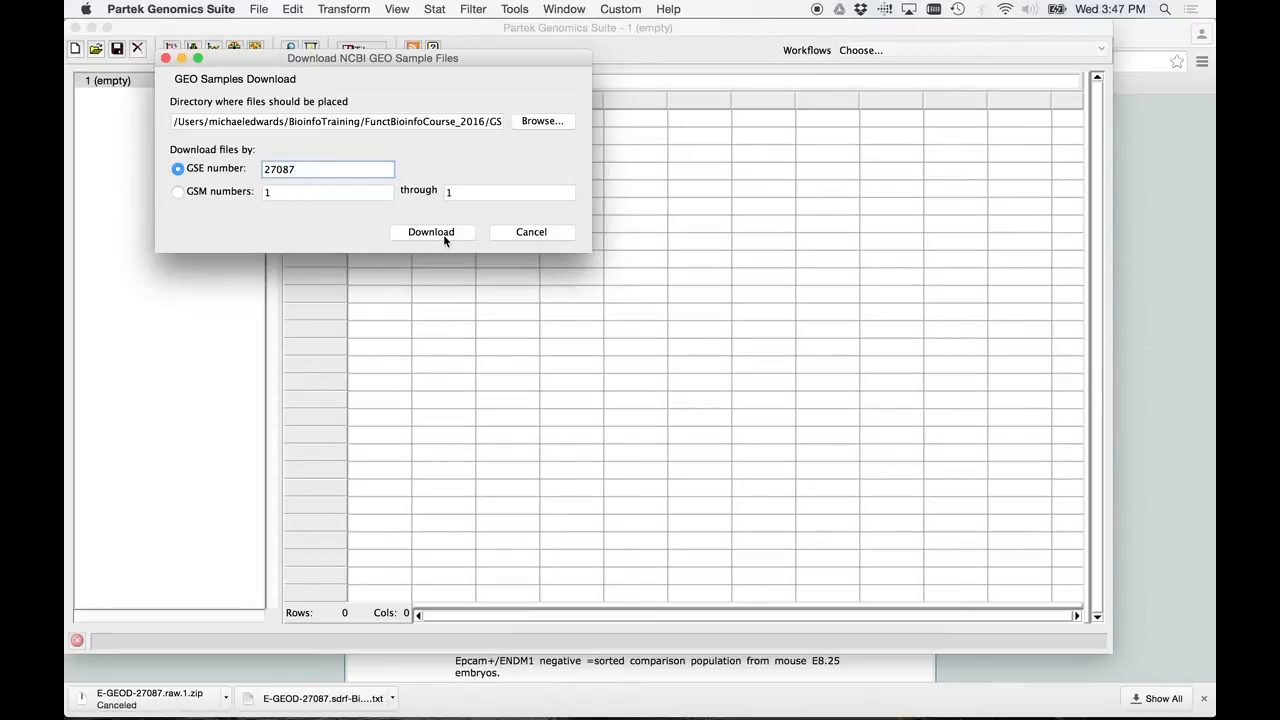
click(432, 232)
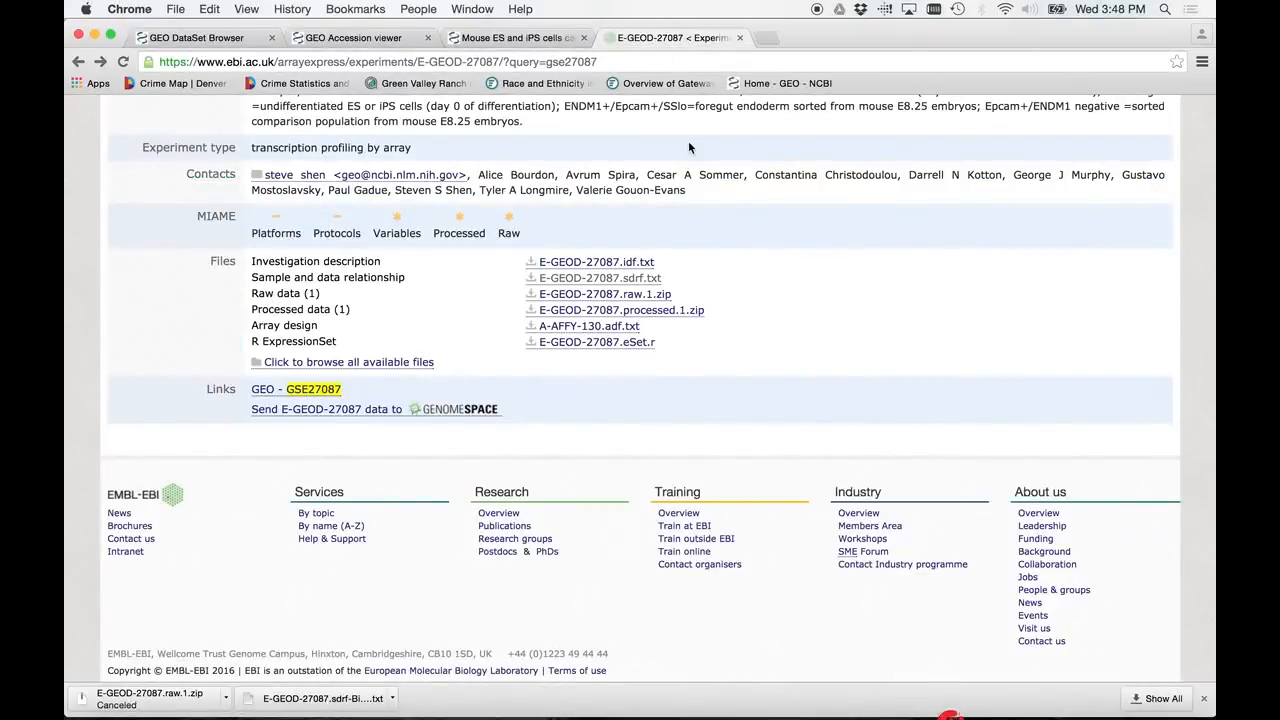
mouse_move(950, 680)
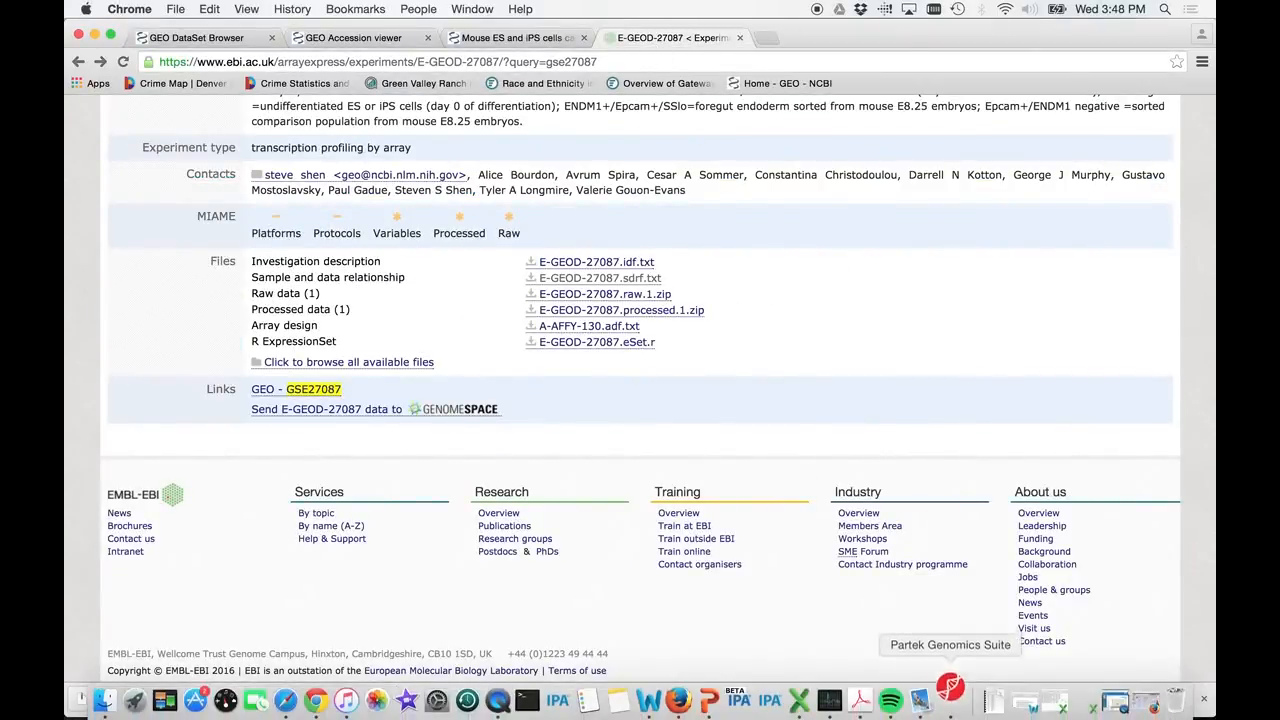
Step: Return to Partek and agree to merge the downloaded GSE27087 sample files
click(950, 698)
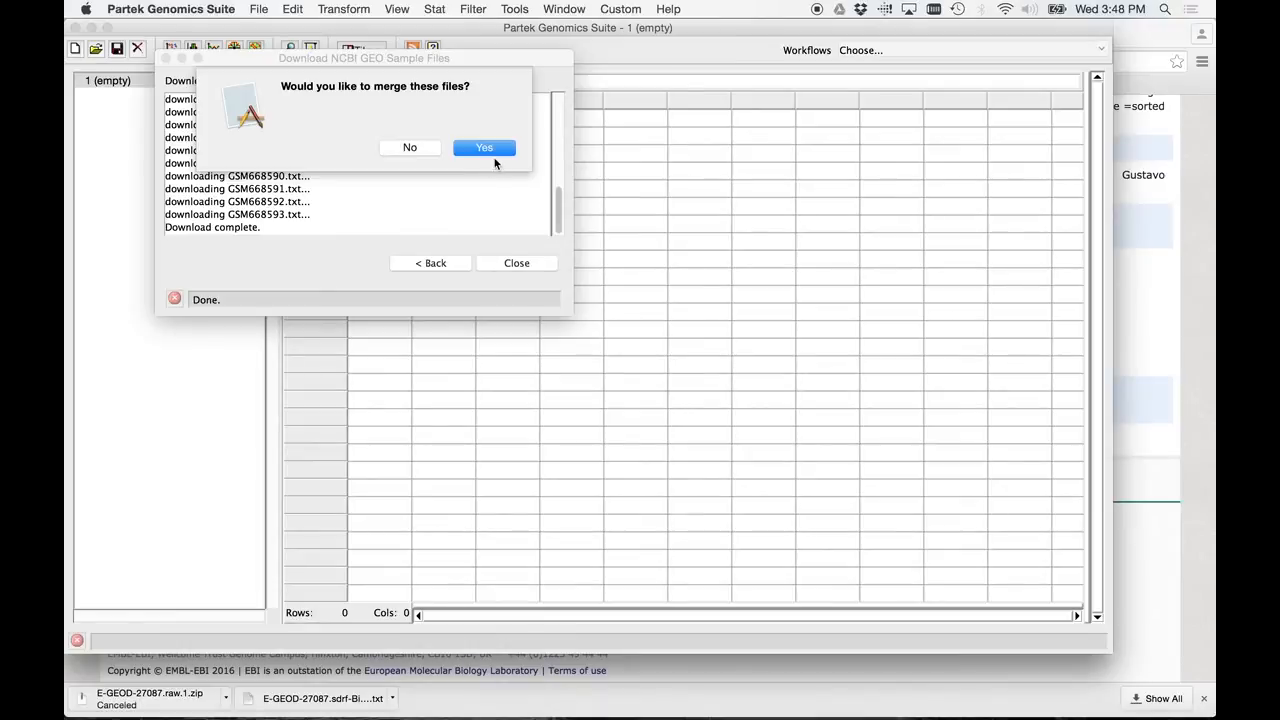
mouse_move(492, 153)
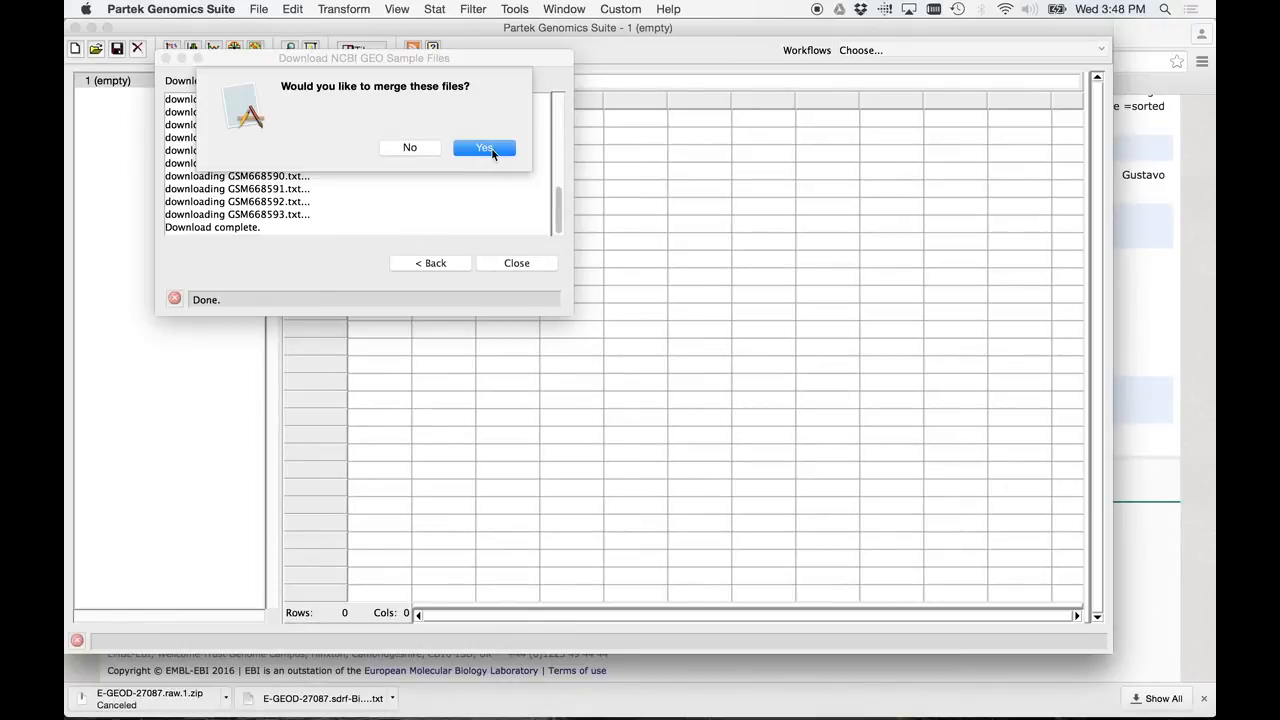
click(483, 147)
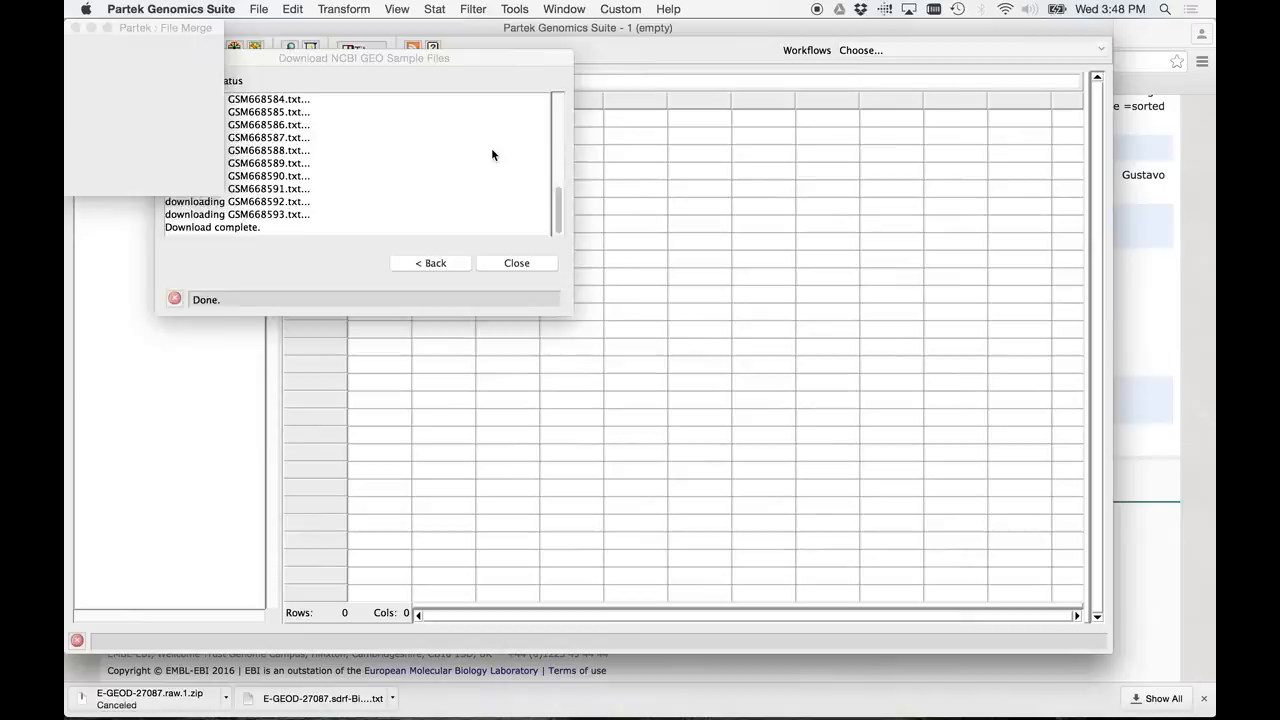
click(516, 262)
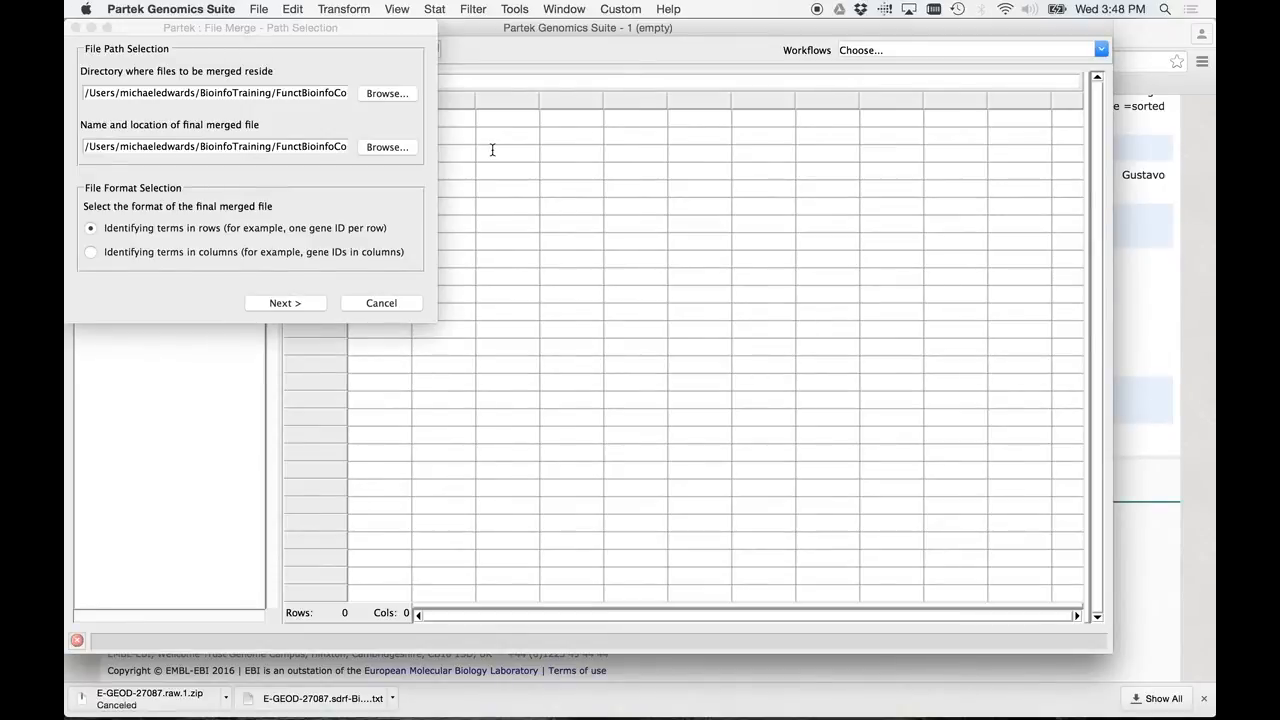
mouse_move(359, 113)
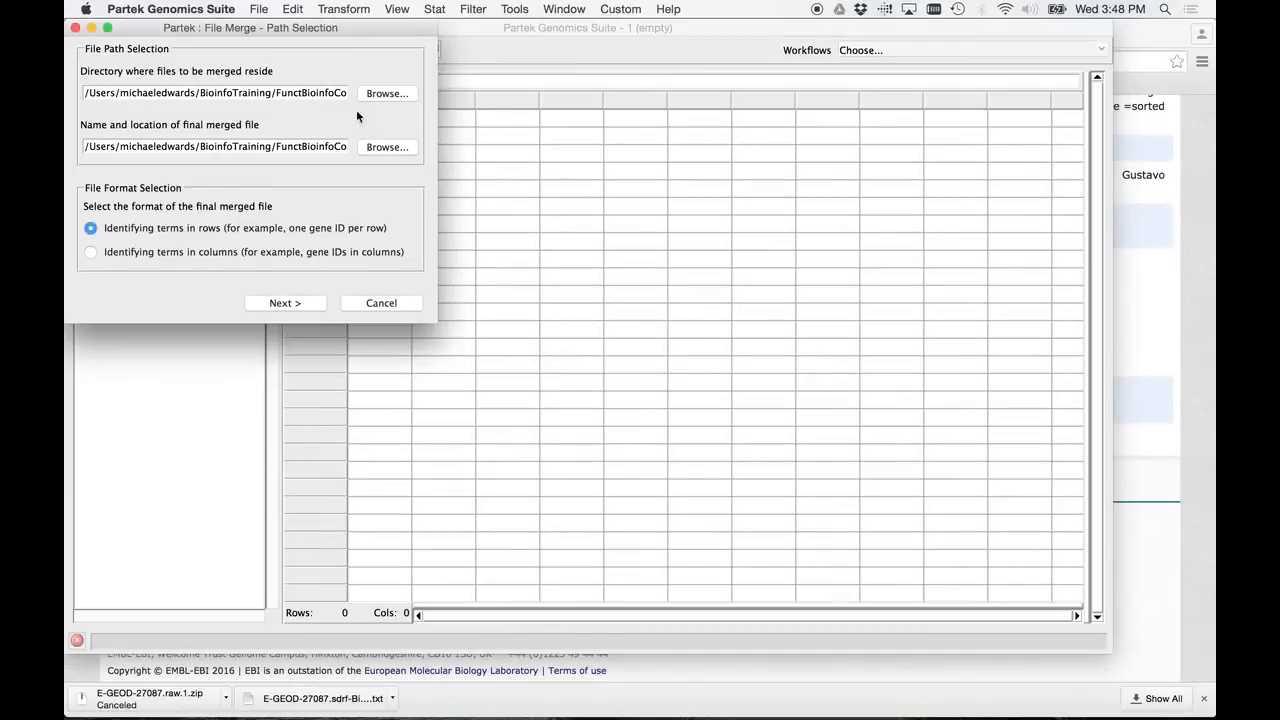
mouse_move(366, 184)
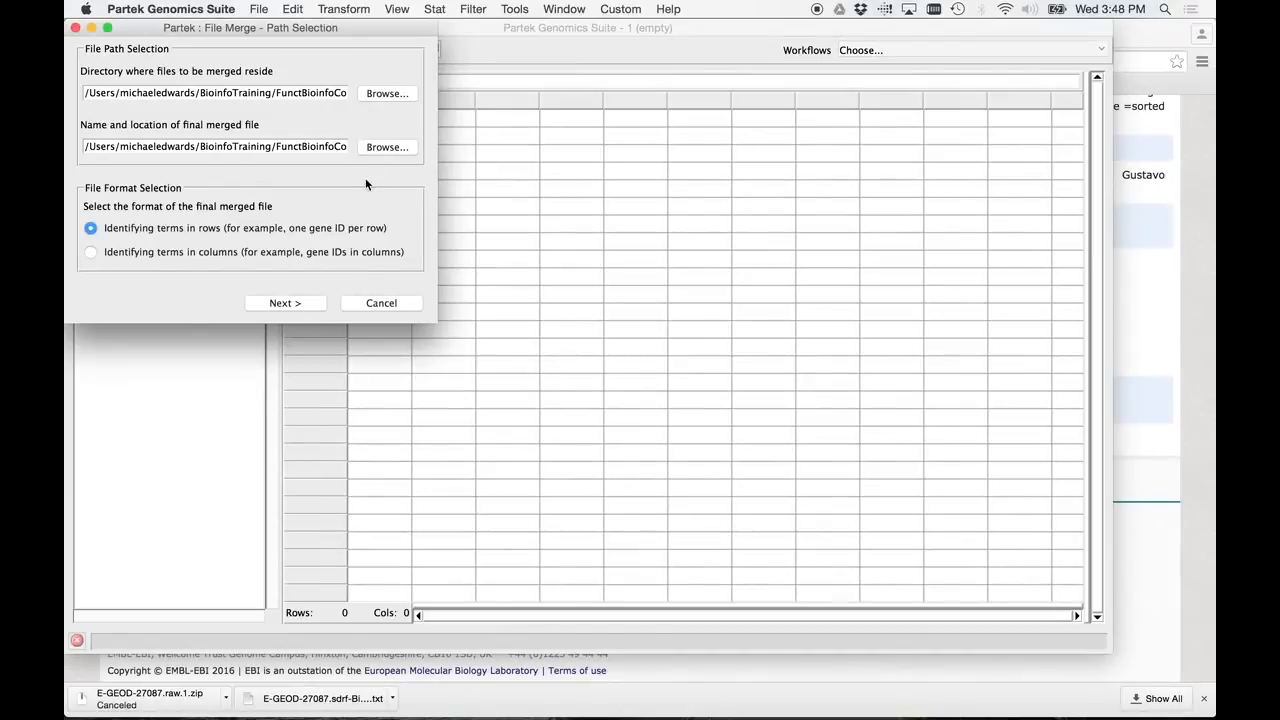
mouse_move(141, 203)
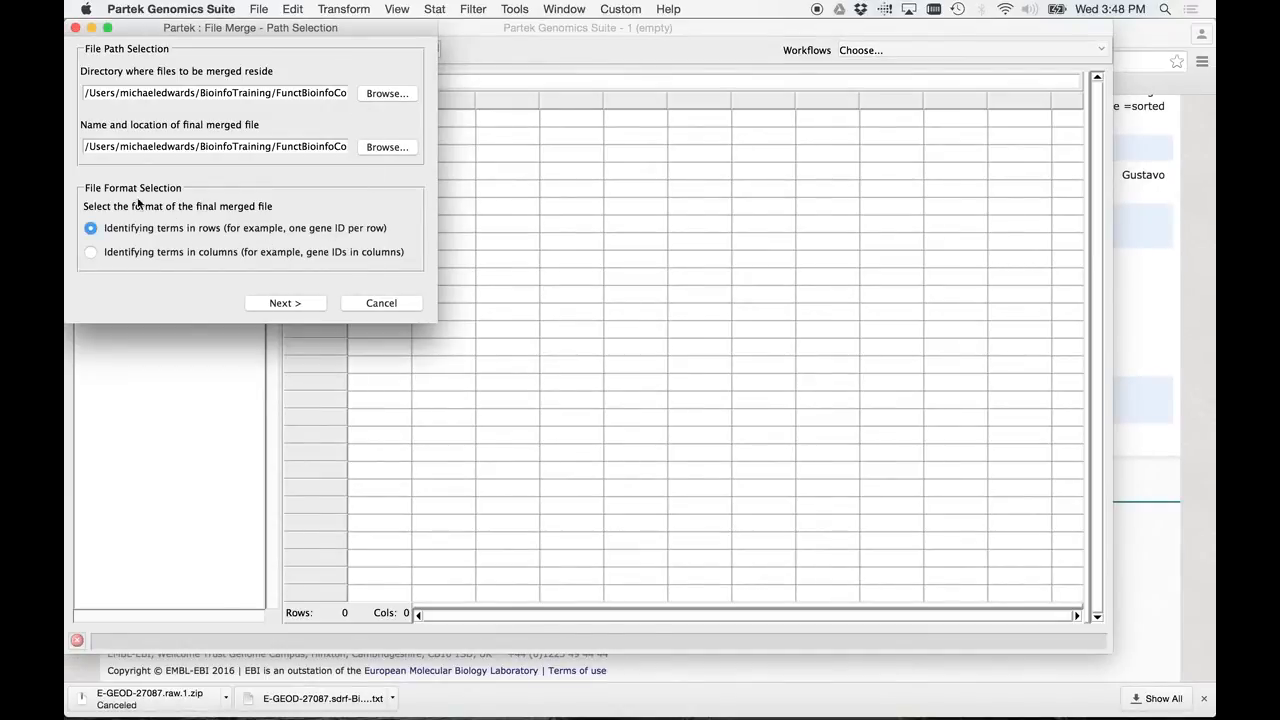
mouse_move(151, 219)
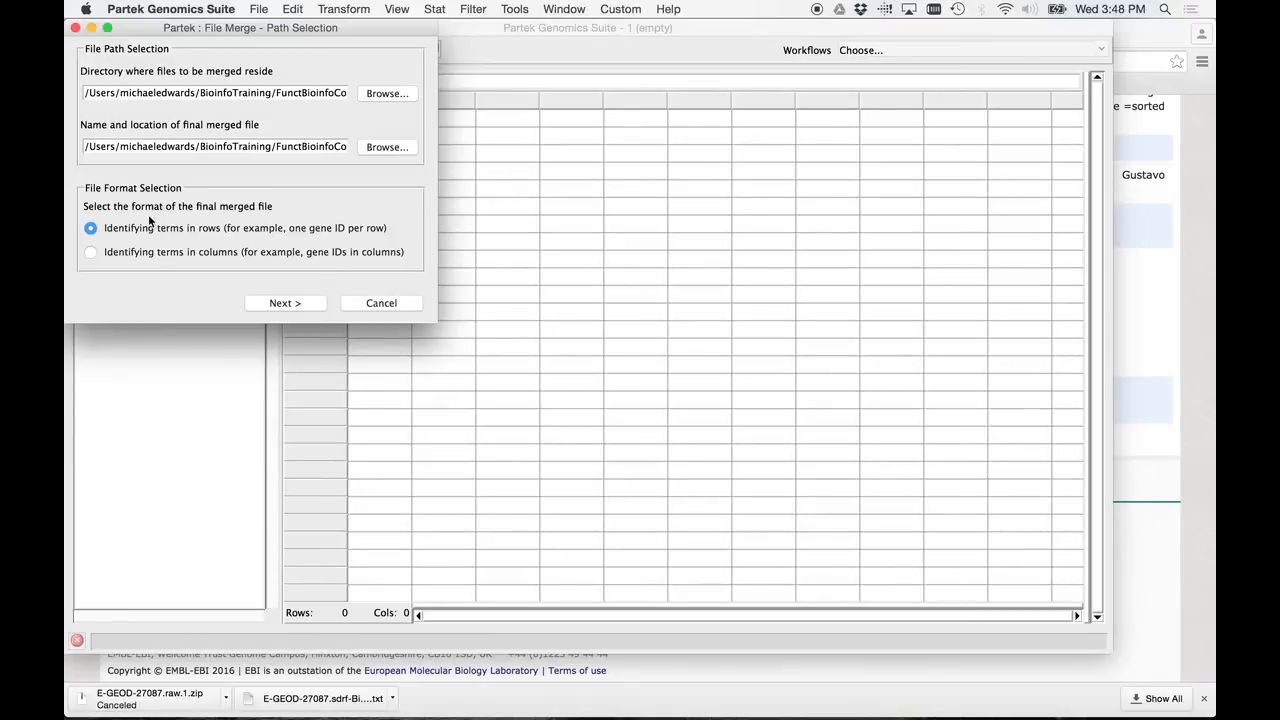
mouse_move(231, 207)
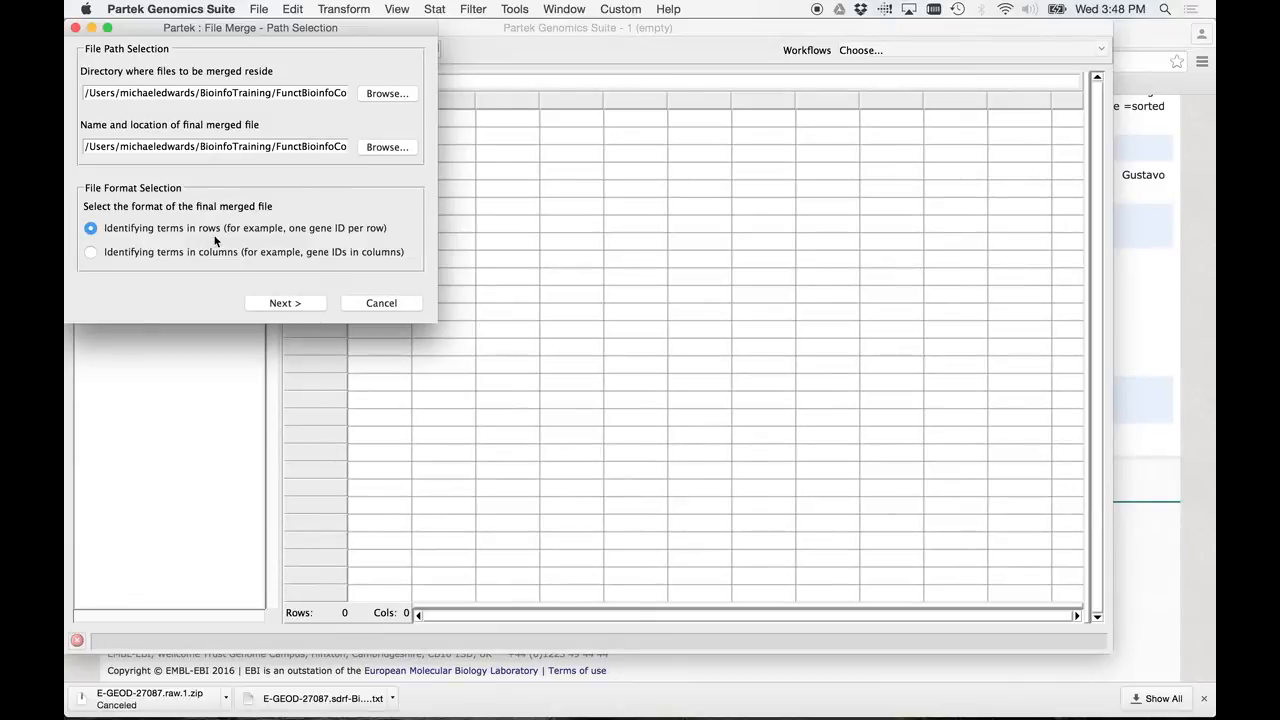
mouse_move(249, 234)
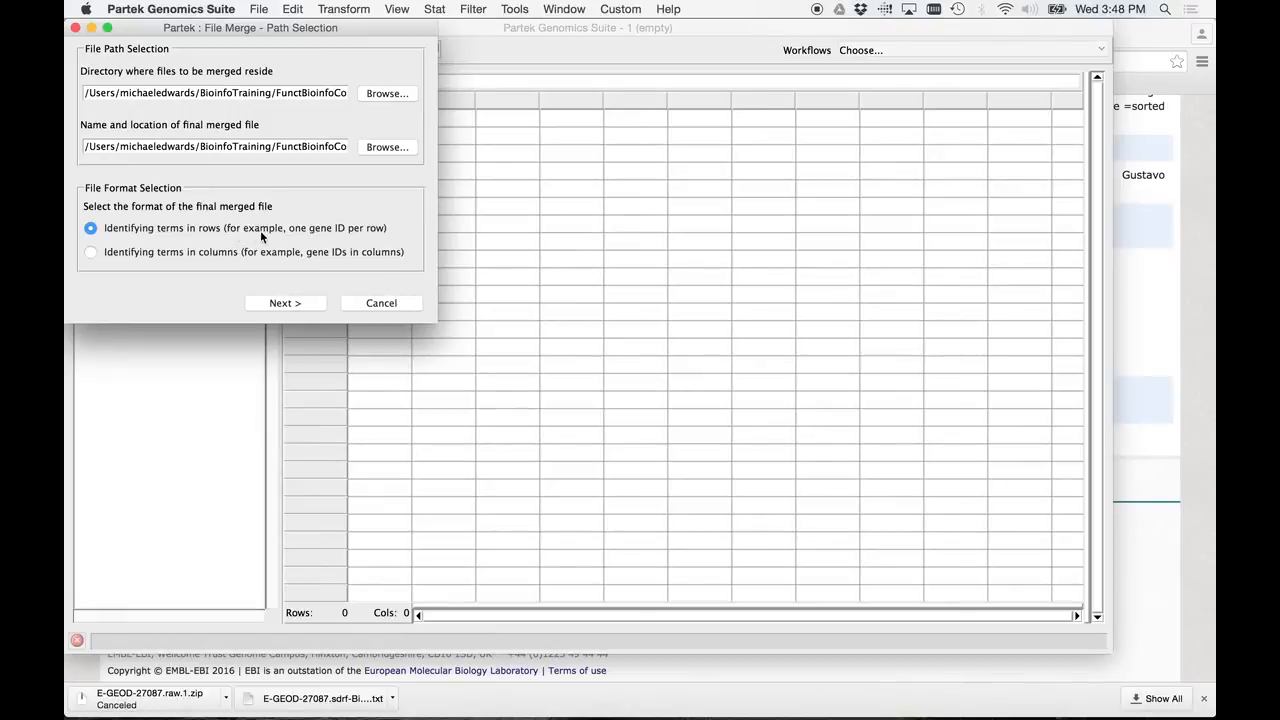
mouse_move(338, 198)
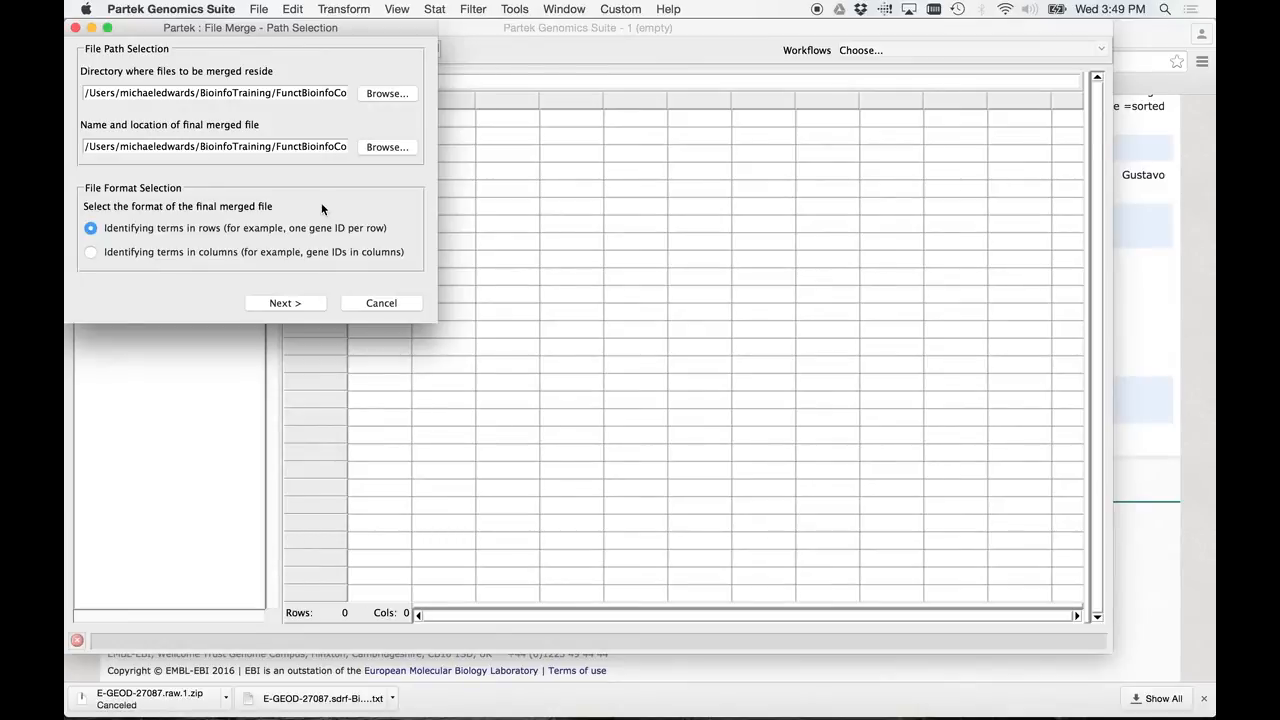
mouse_move(192, 155)
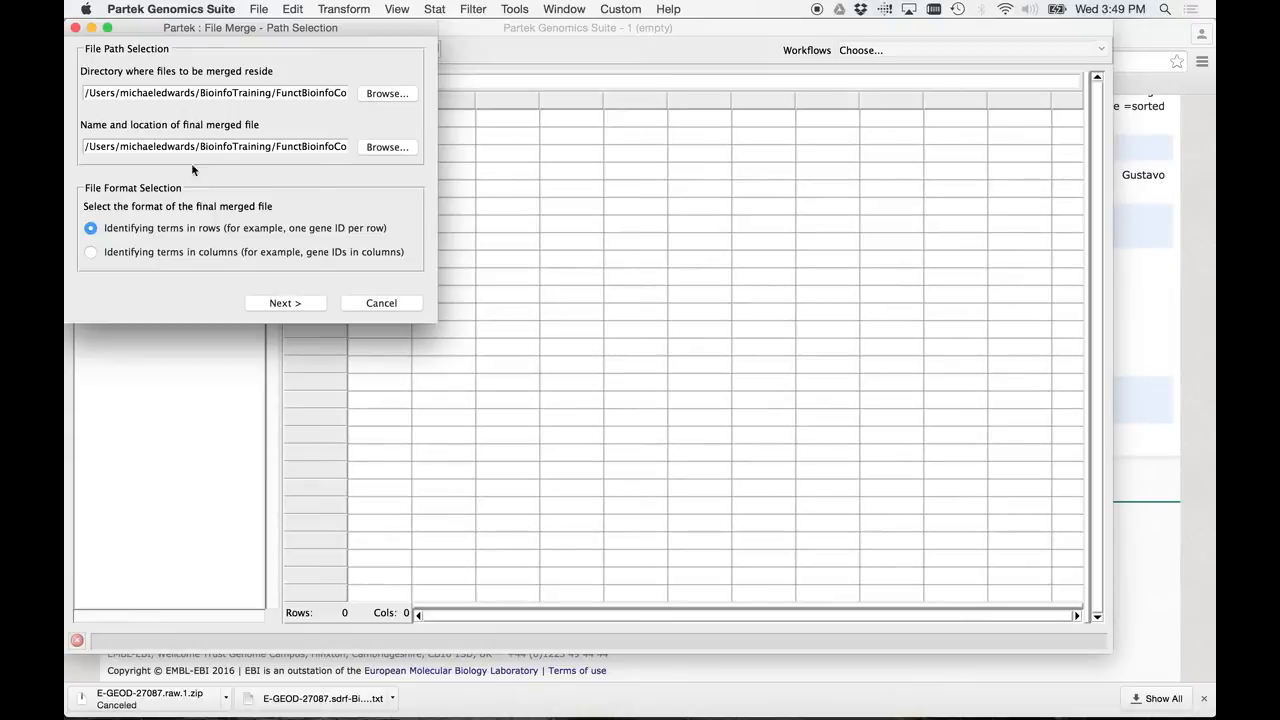
Step: Set the merged file format to identifying terms in columns
click(93, 252)
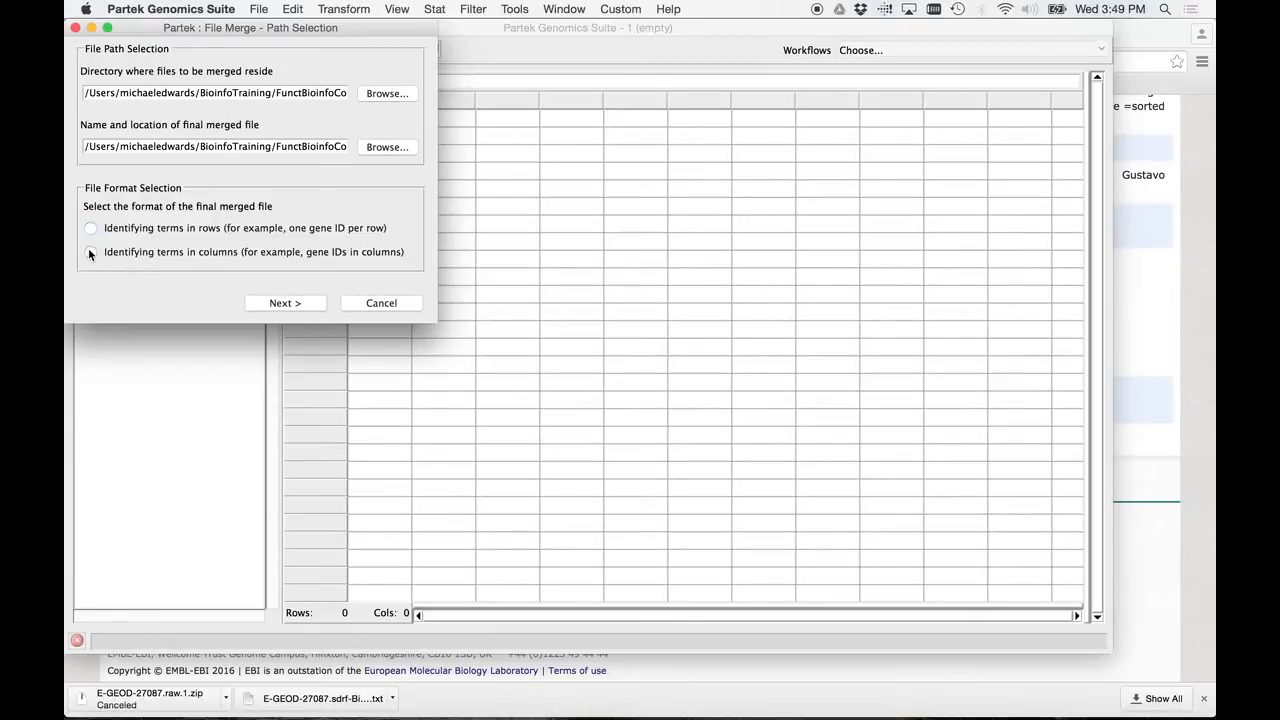
click(92, 252)
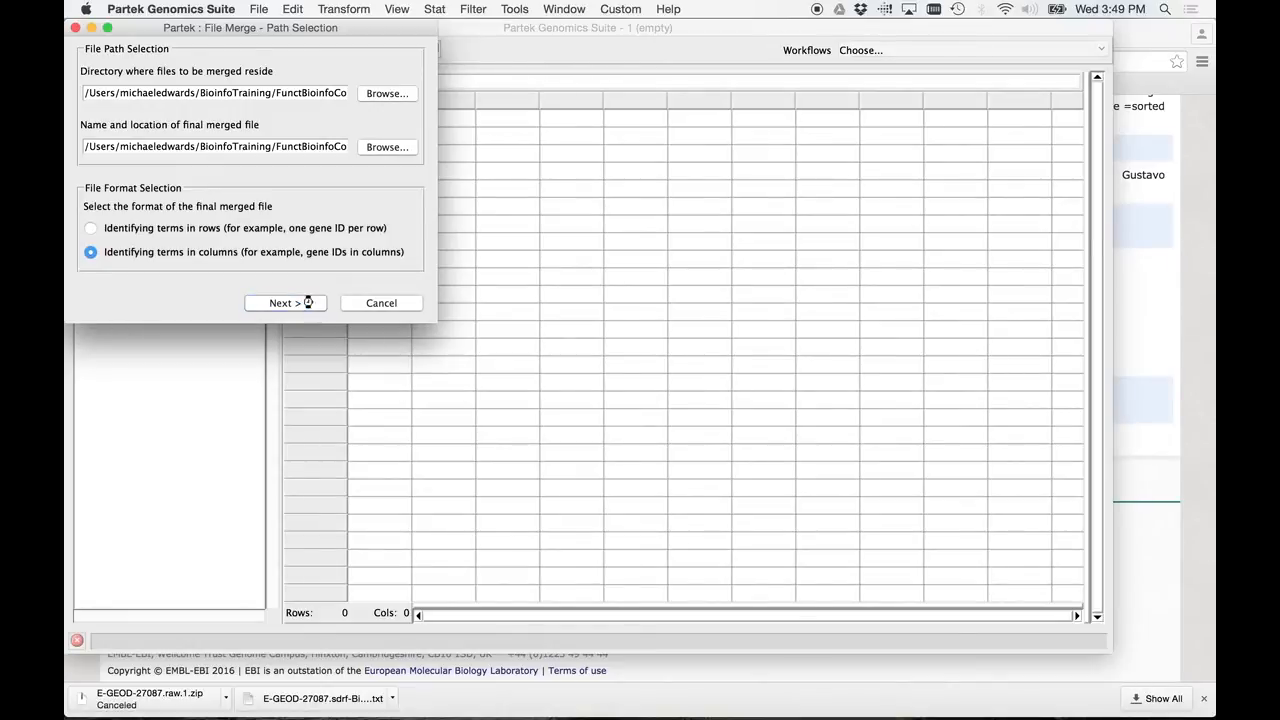
Step: Advance to Merge File Selection with the 30 GSM files queued
click(285, 302)
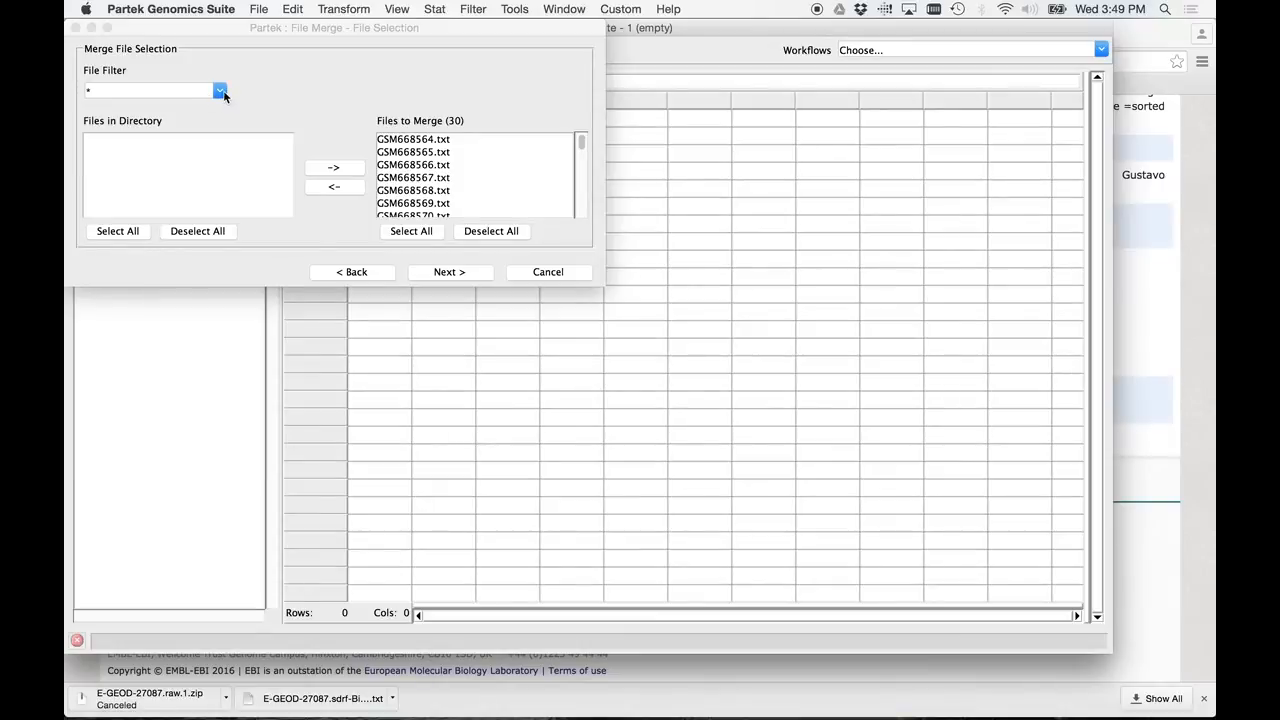
mouse_move(178, 125)
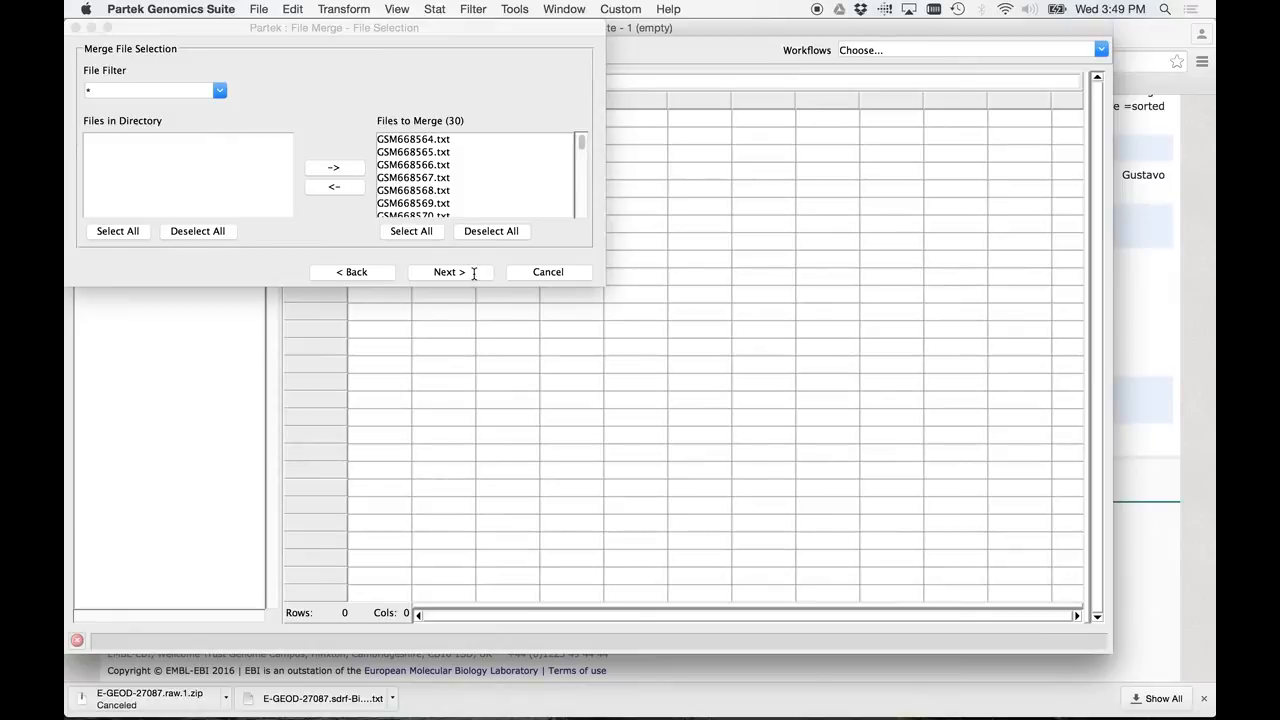
Step: Add the VALUE column to the merge, with ID_REF as the term column
click(445, 272)
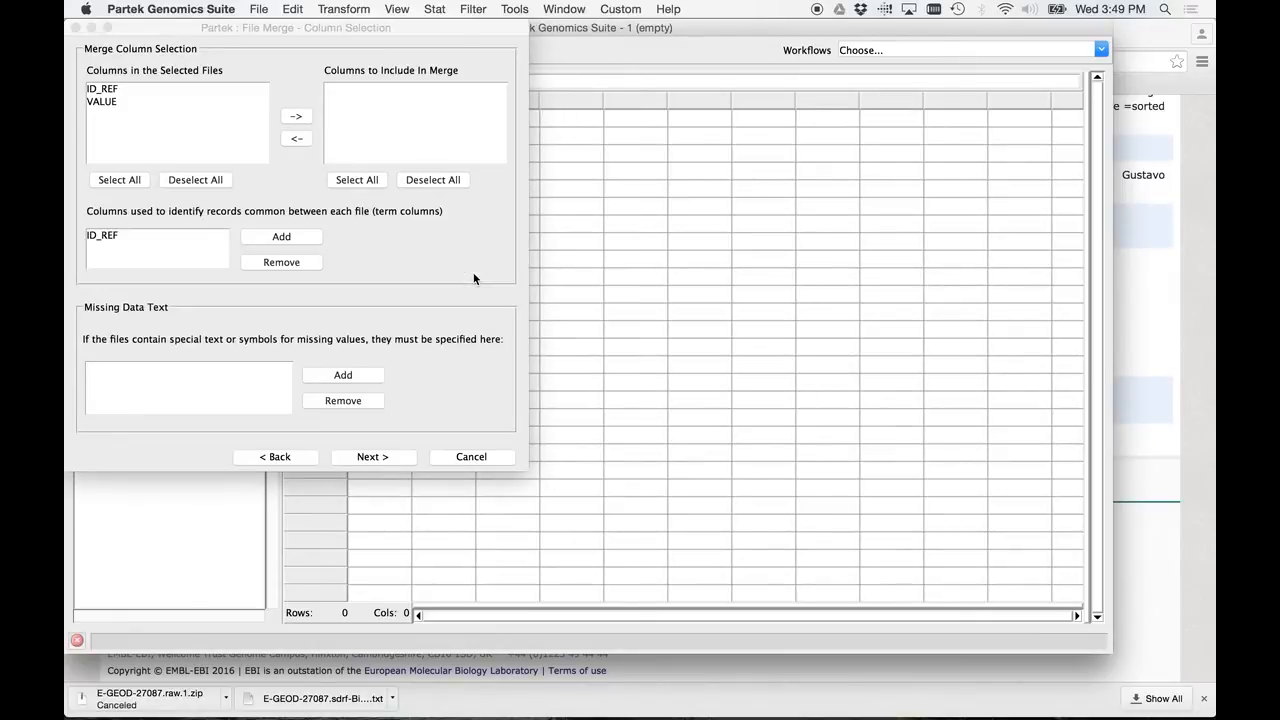
mouse_move(63, 116)
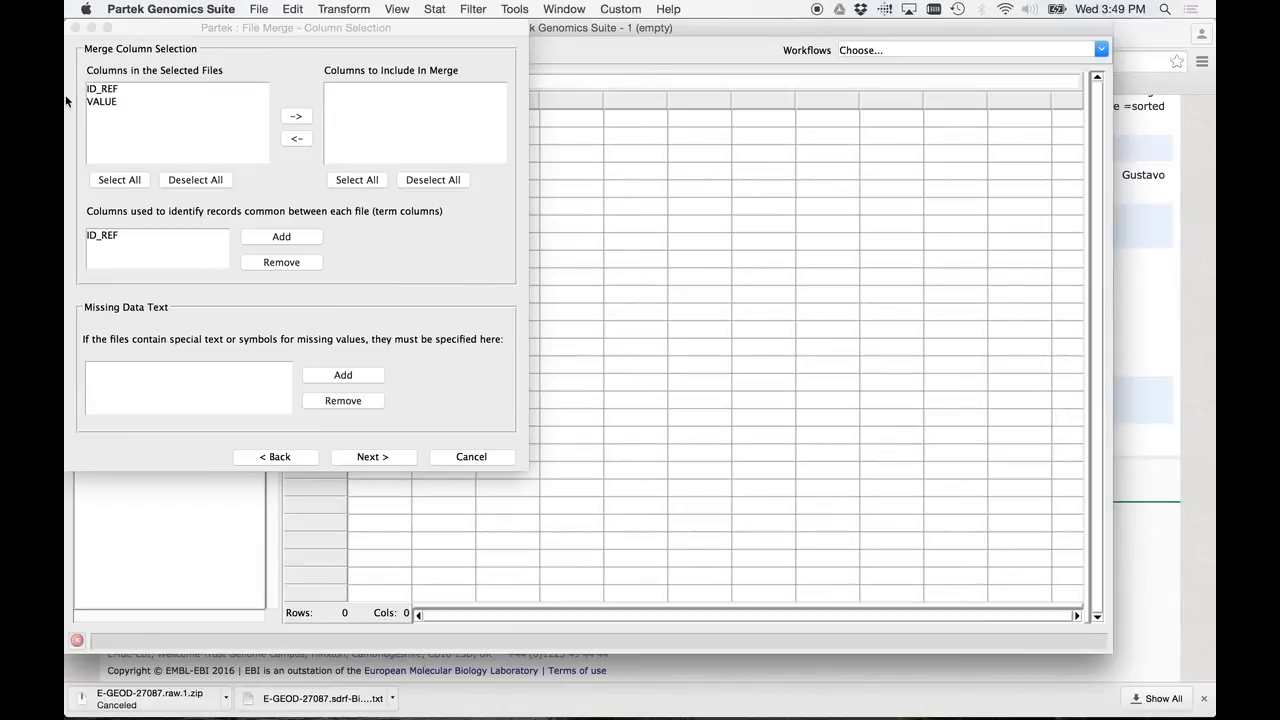
mouse_move(165, 268)
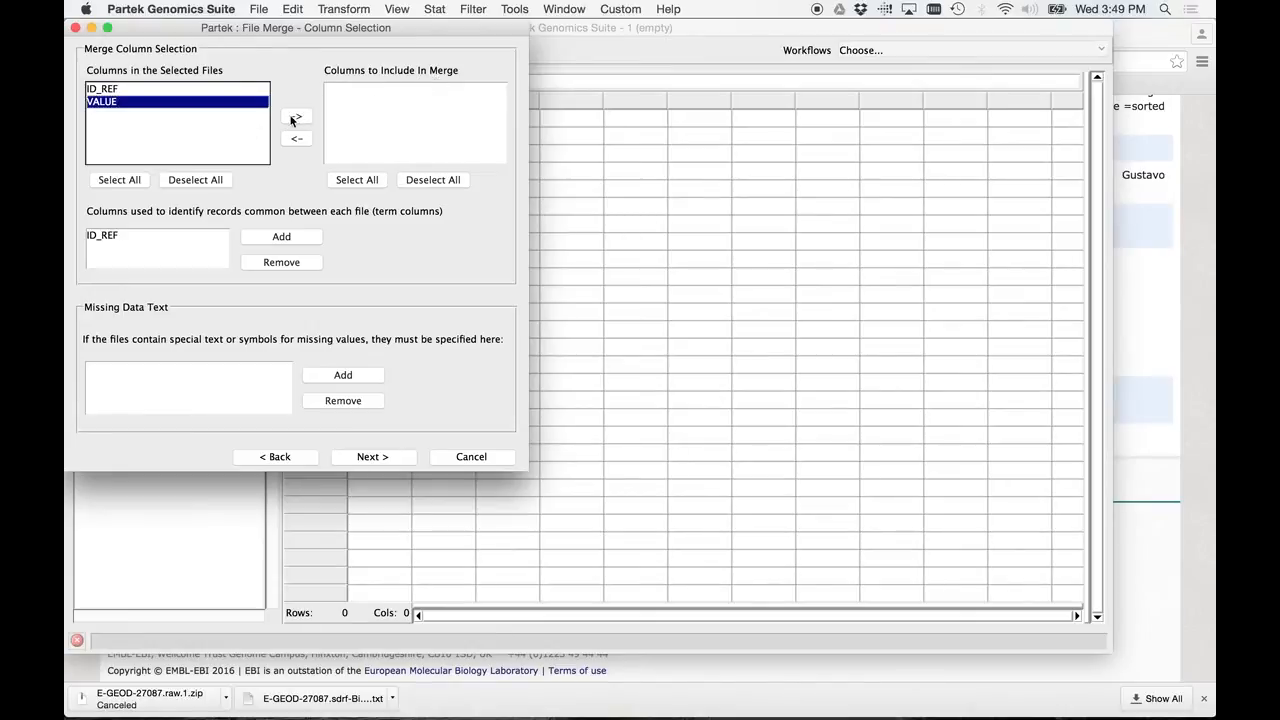
click(296, 115)
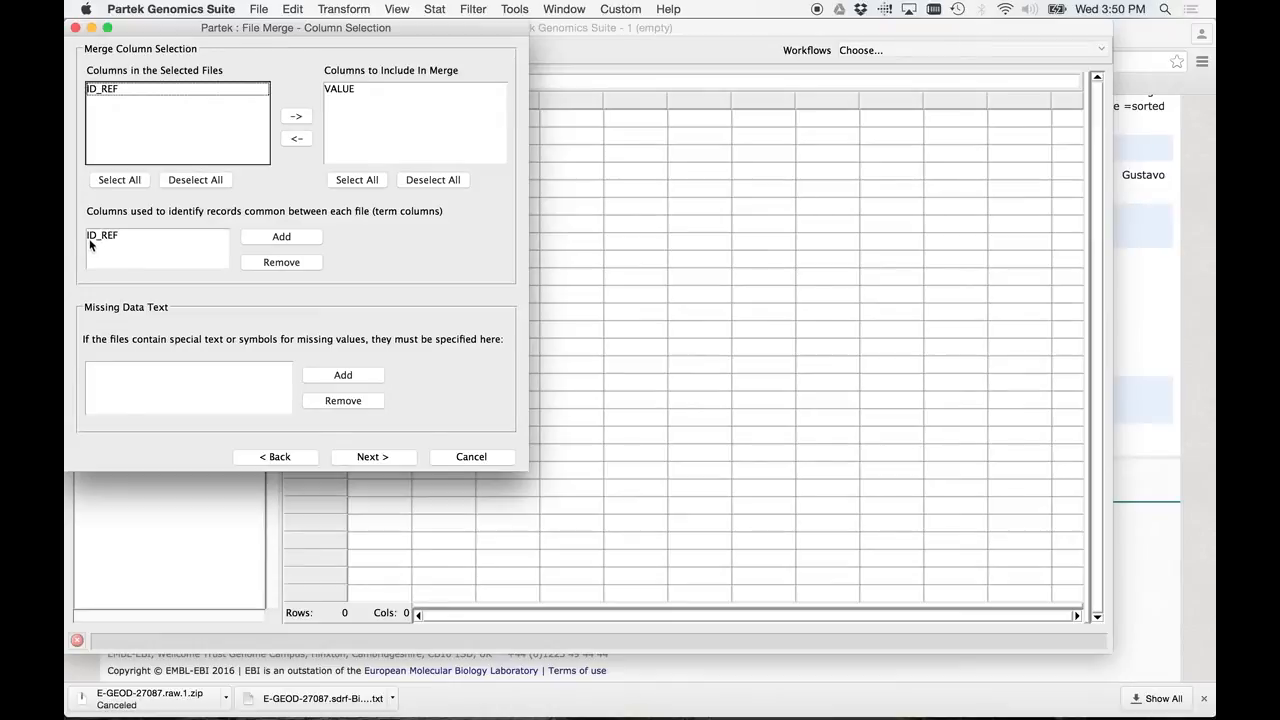
mouse_move(104, 256)
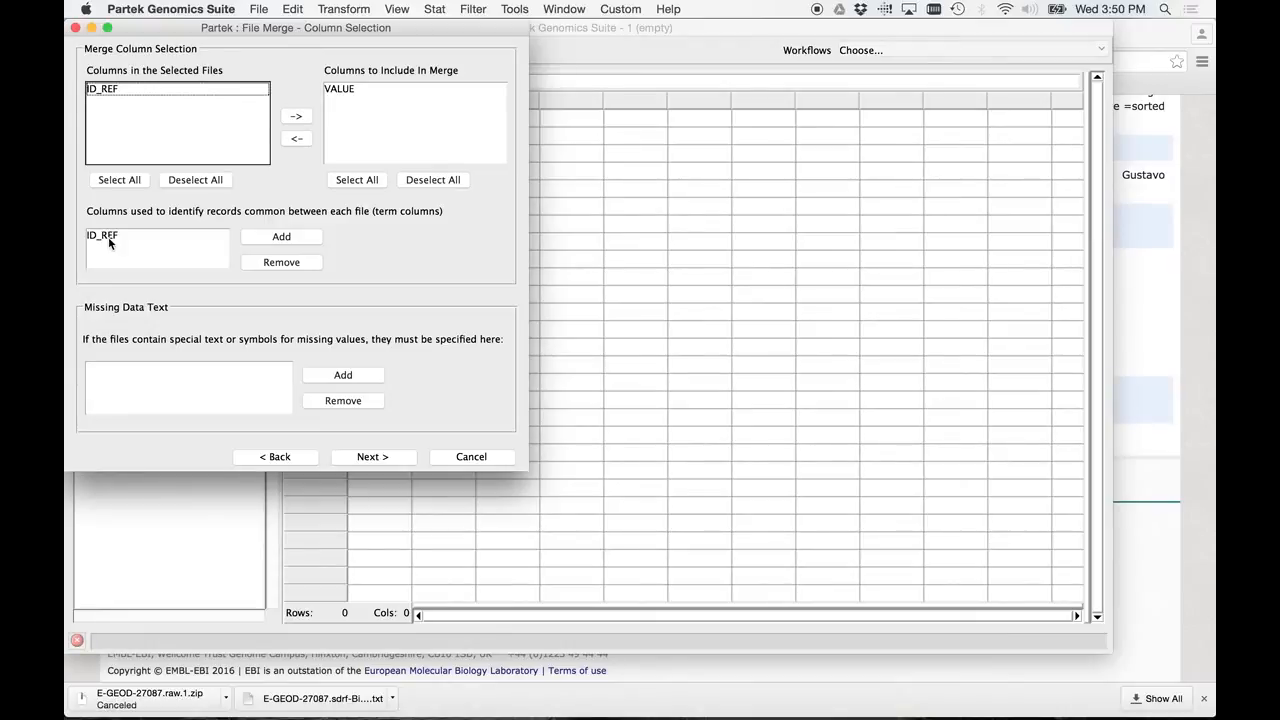
mouse_move(184, 322)
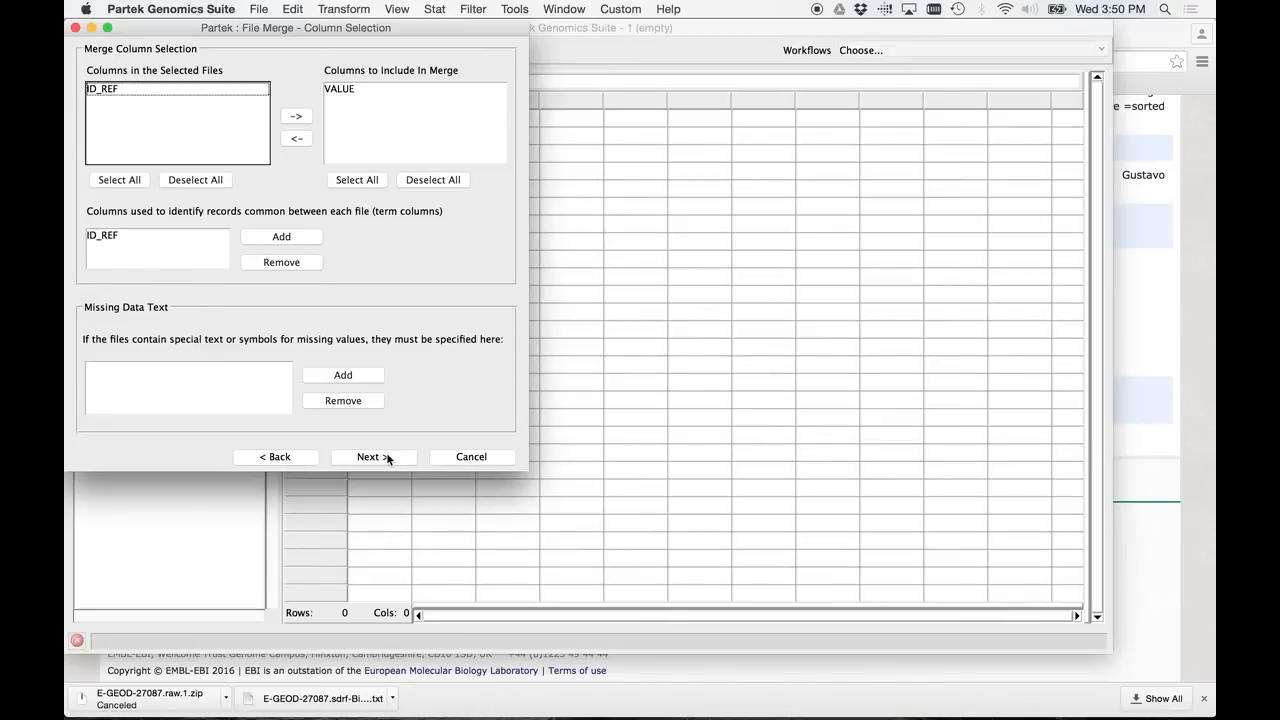
Step: Keep ID_REF as text and VALUE numeric, averaging duplicates, at Data Types & Duplicates
click(373, 456)
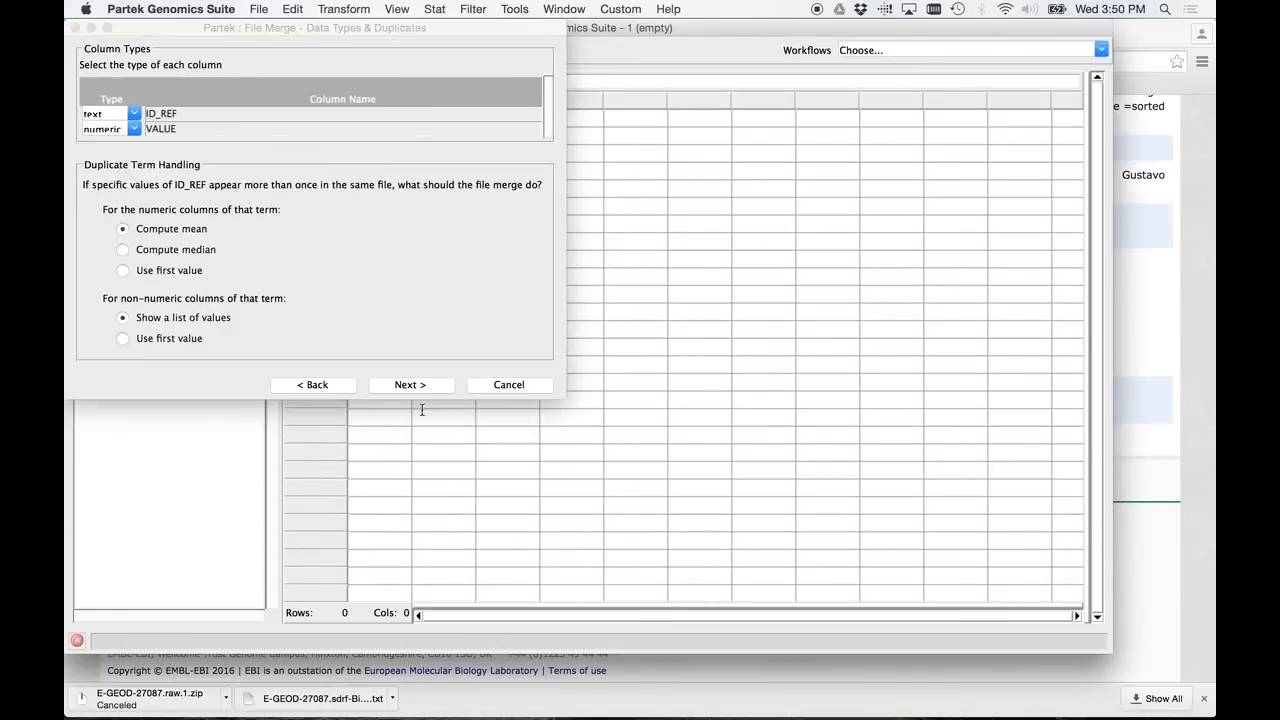
mouse_move(566, 399)
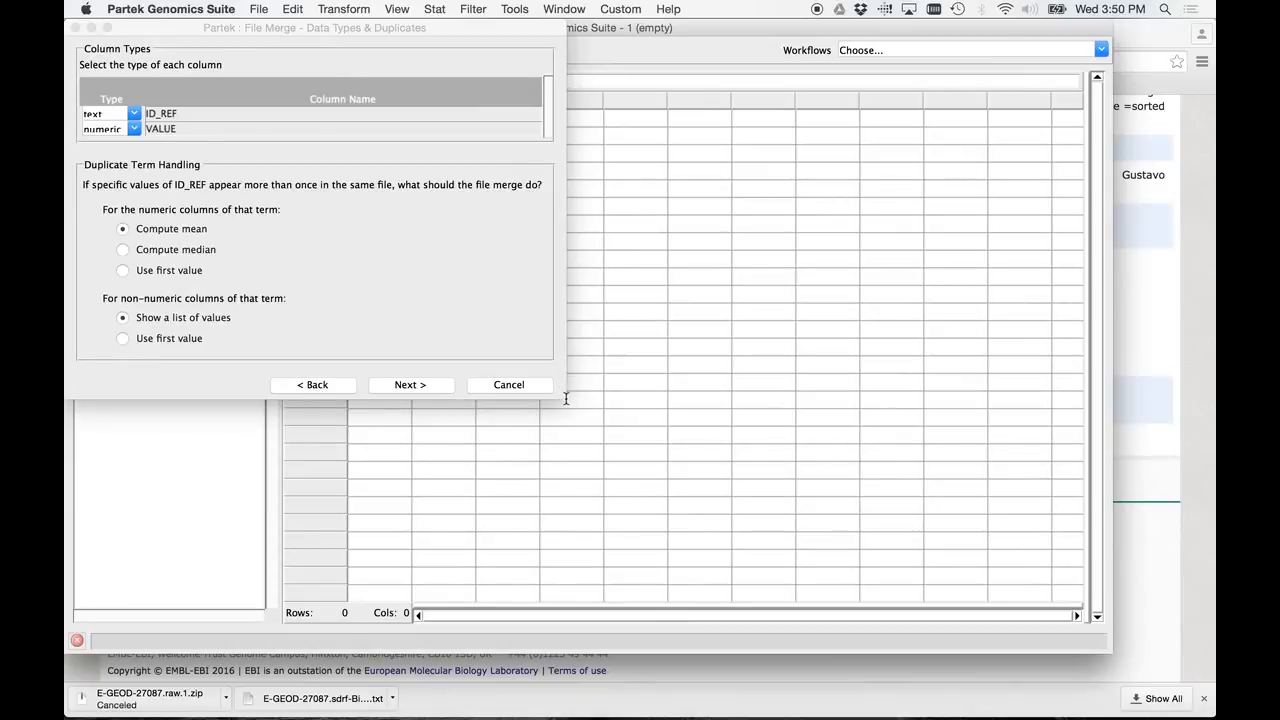
mouse_move(394, 247)
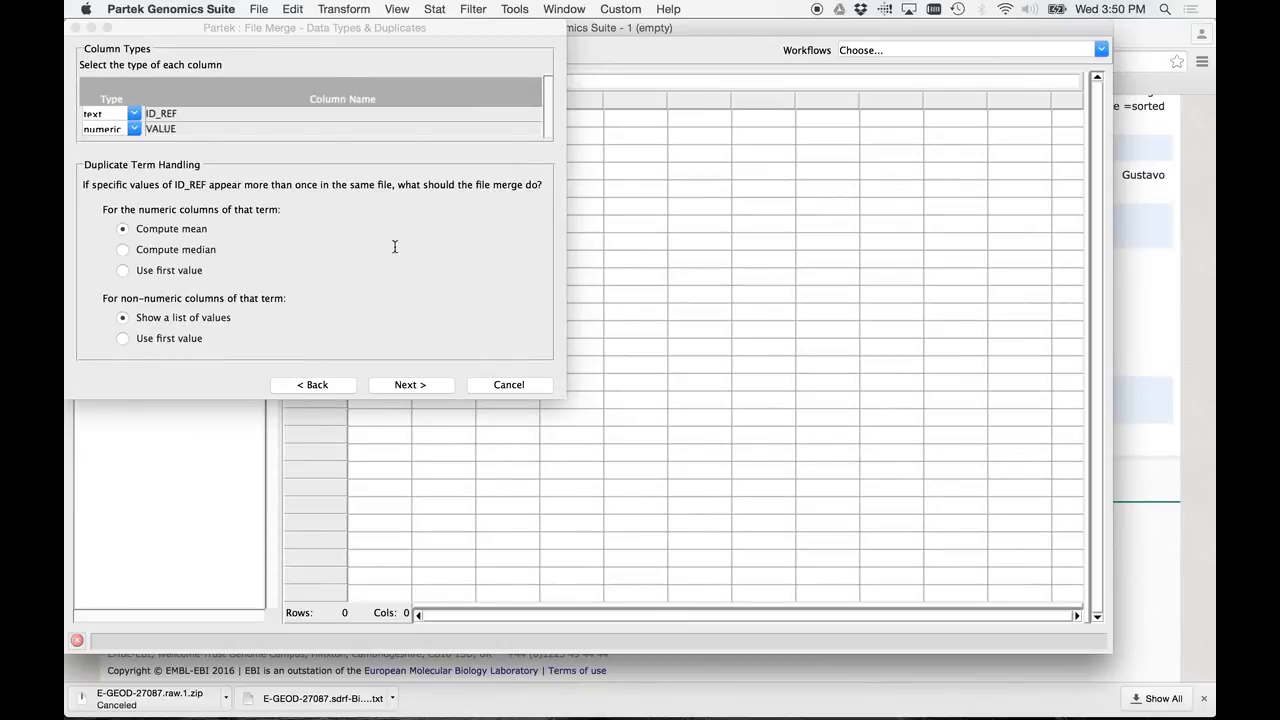
mouse_move(315, 289)
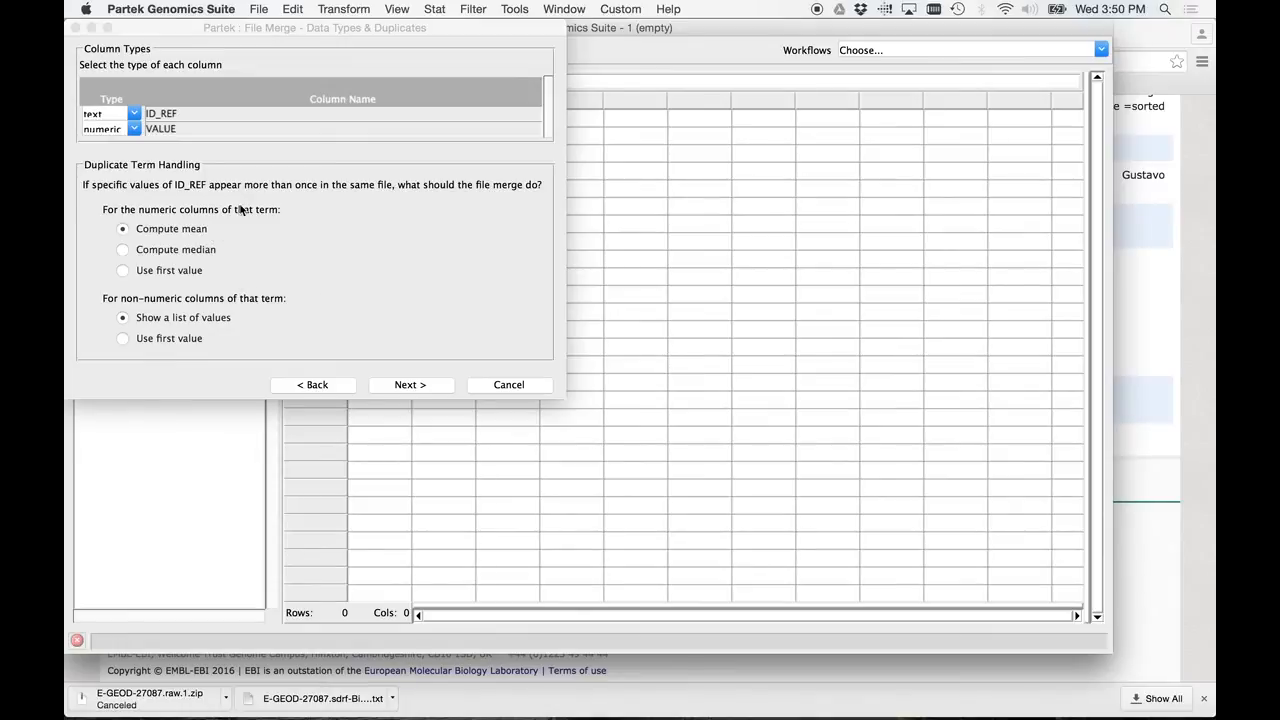
mouse_move(243, 216)
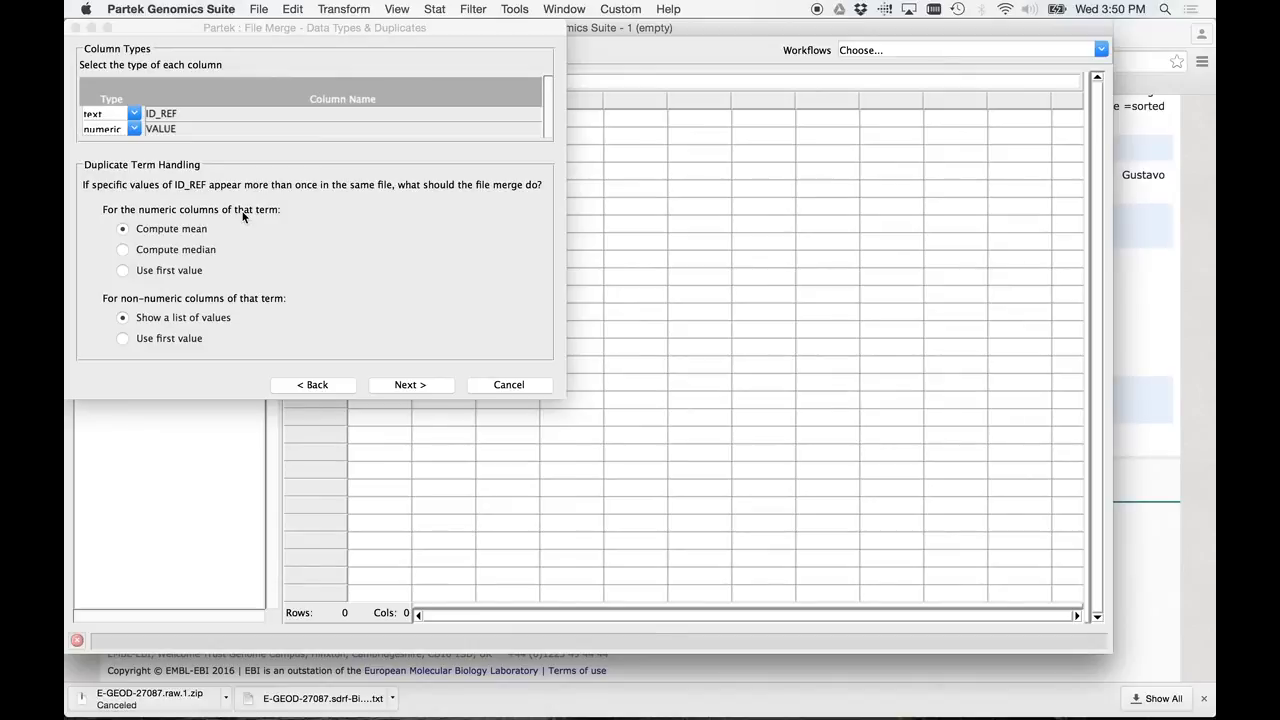
mouse_move(184, 328)
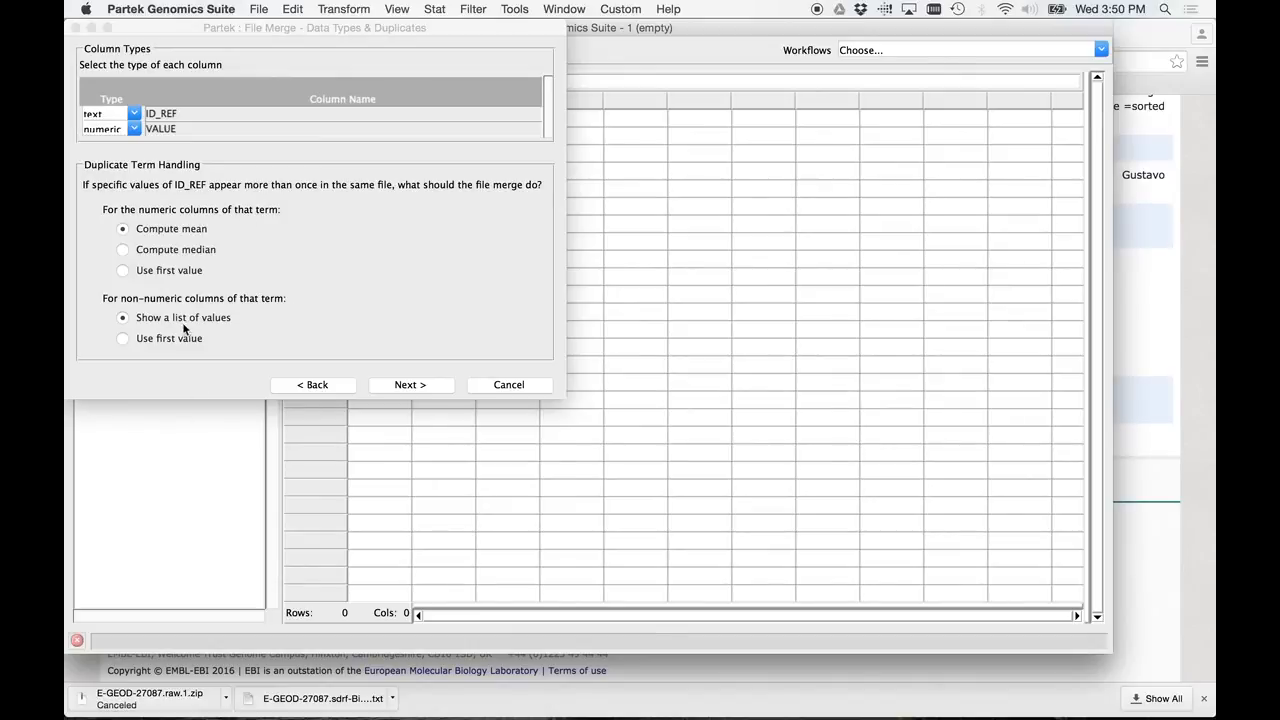
click(411, 385)
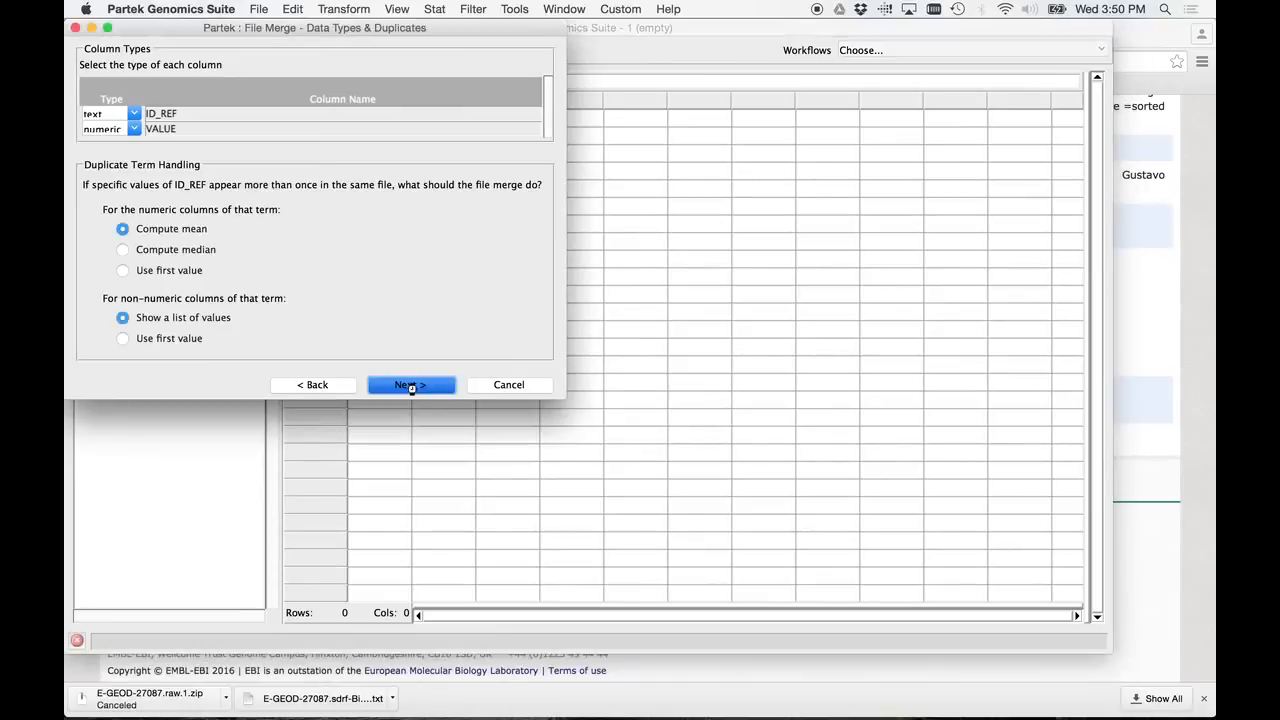
Step: Accept the types and reach Per Row Data Source with per-file properties entered manually
click(410, 384)
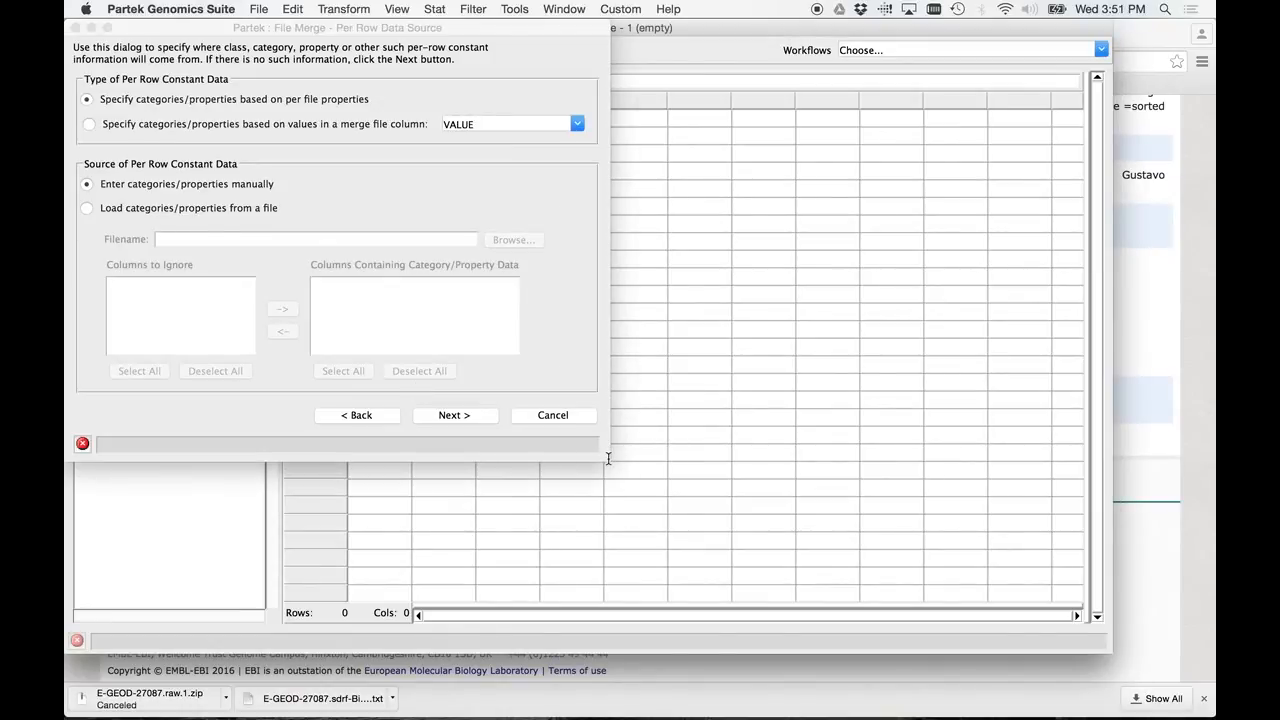
mouse_move(498, 263)
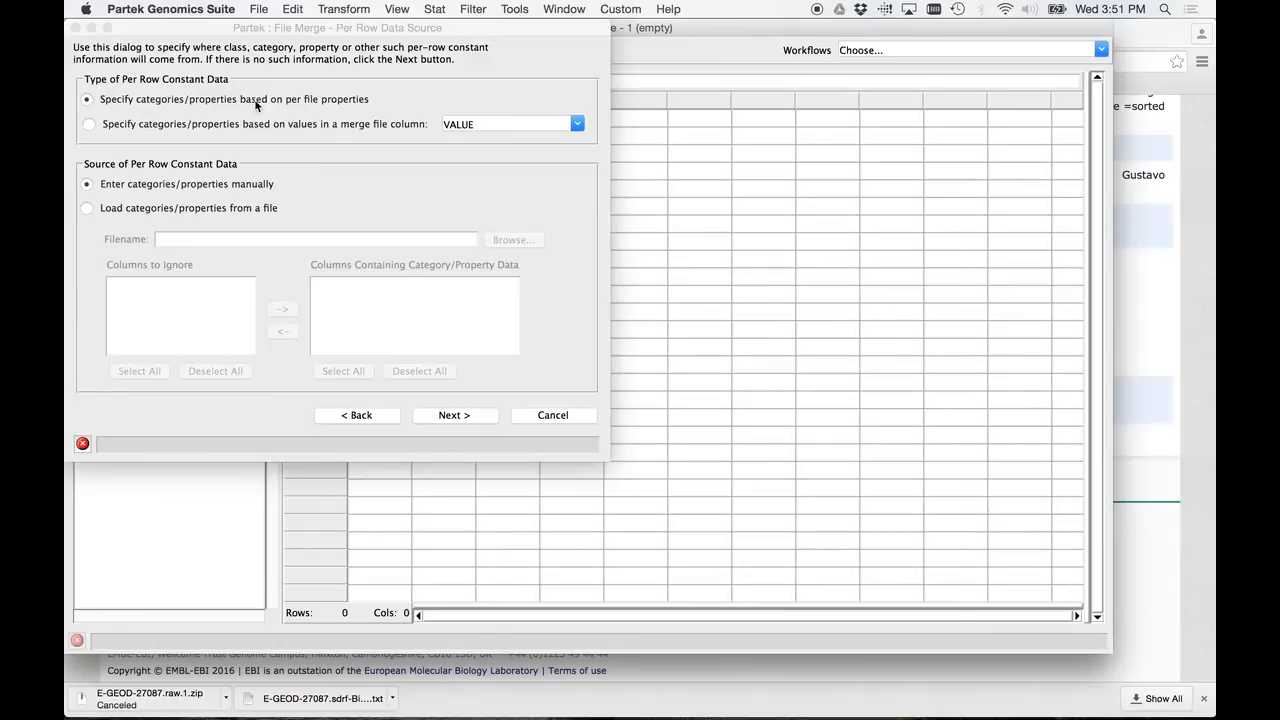
mouse_move(335, 112)
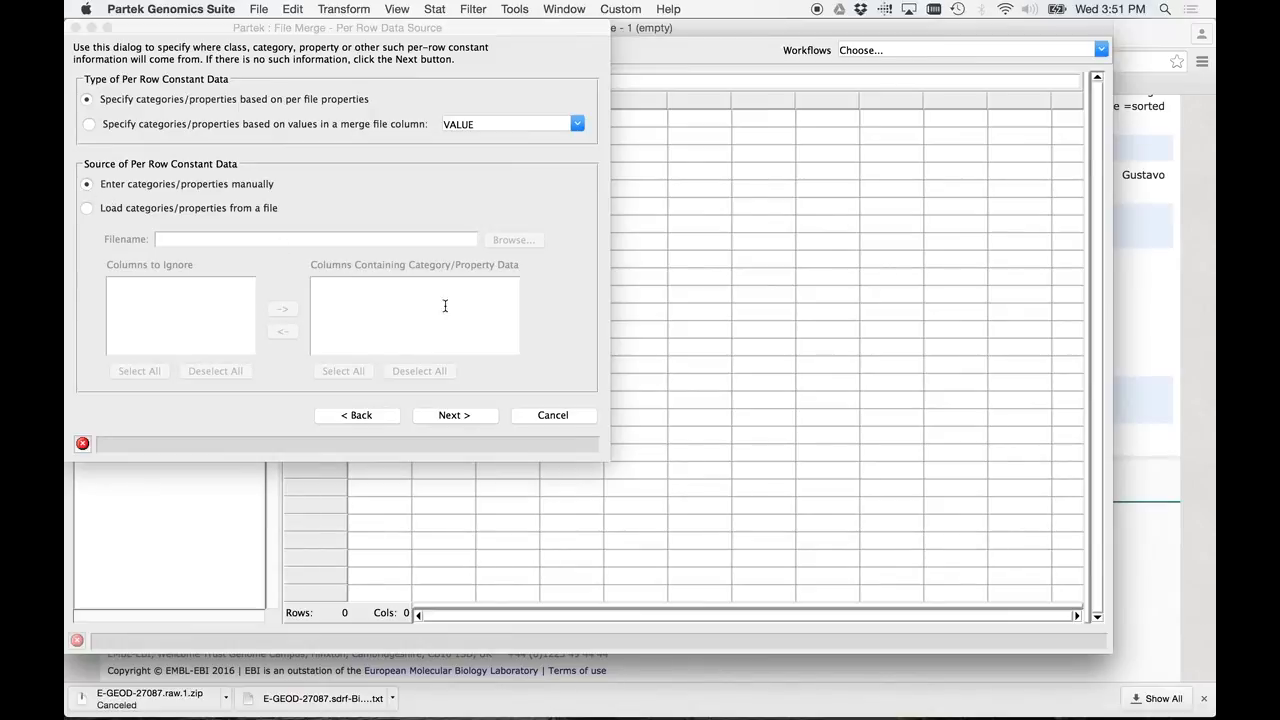
mouse_move(470, 415)
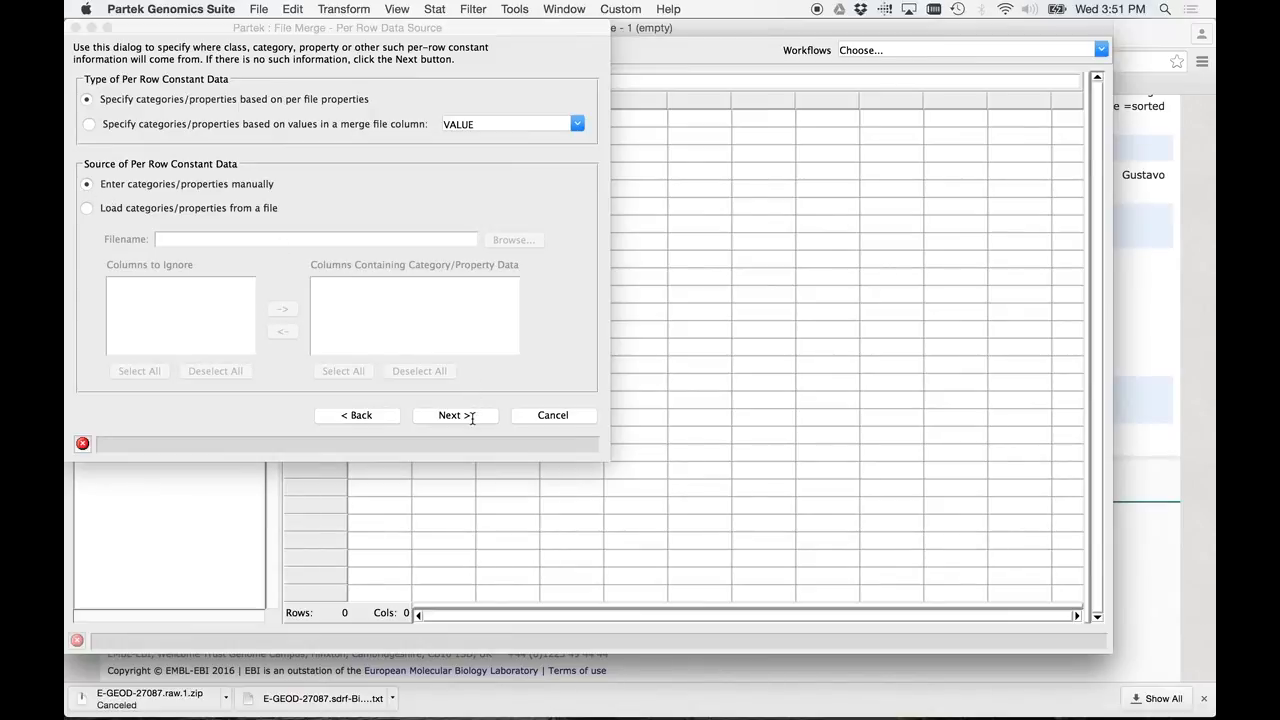
Step: Advance to the Per Row Constants table listing each GSM sample file with empty Name 1 values
click(449, 415)
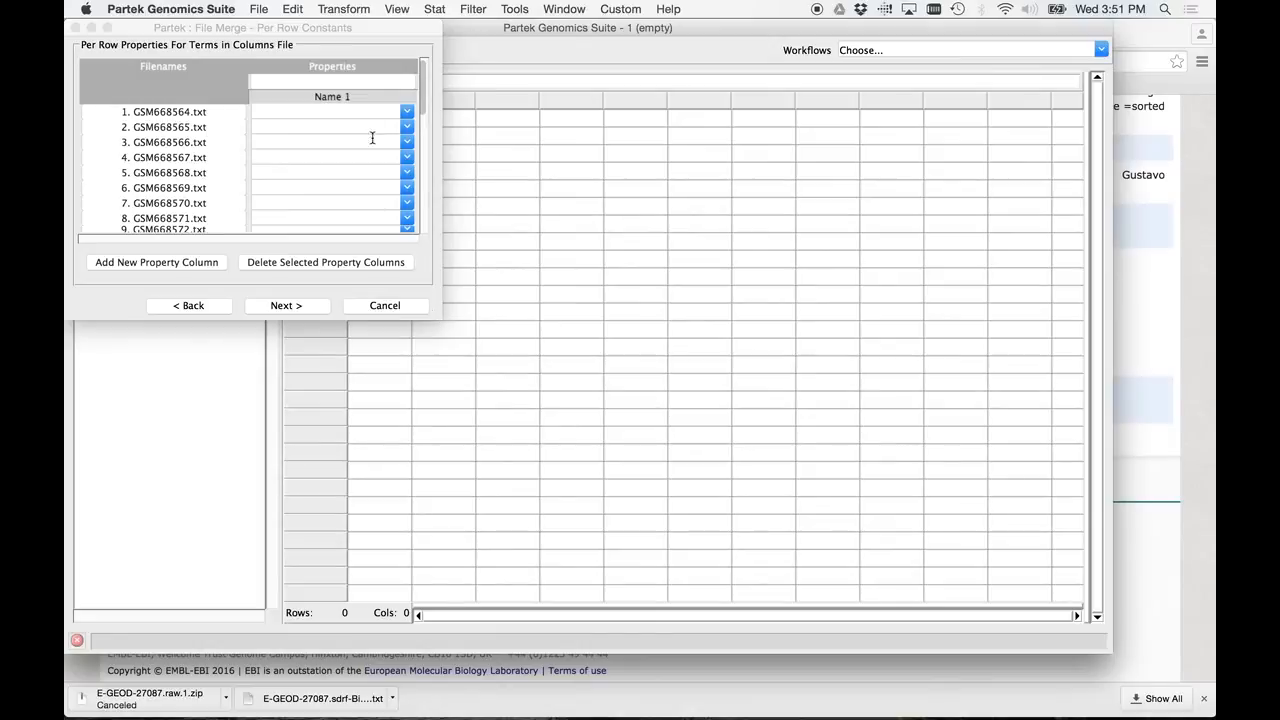
mouse_move(328, 82)
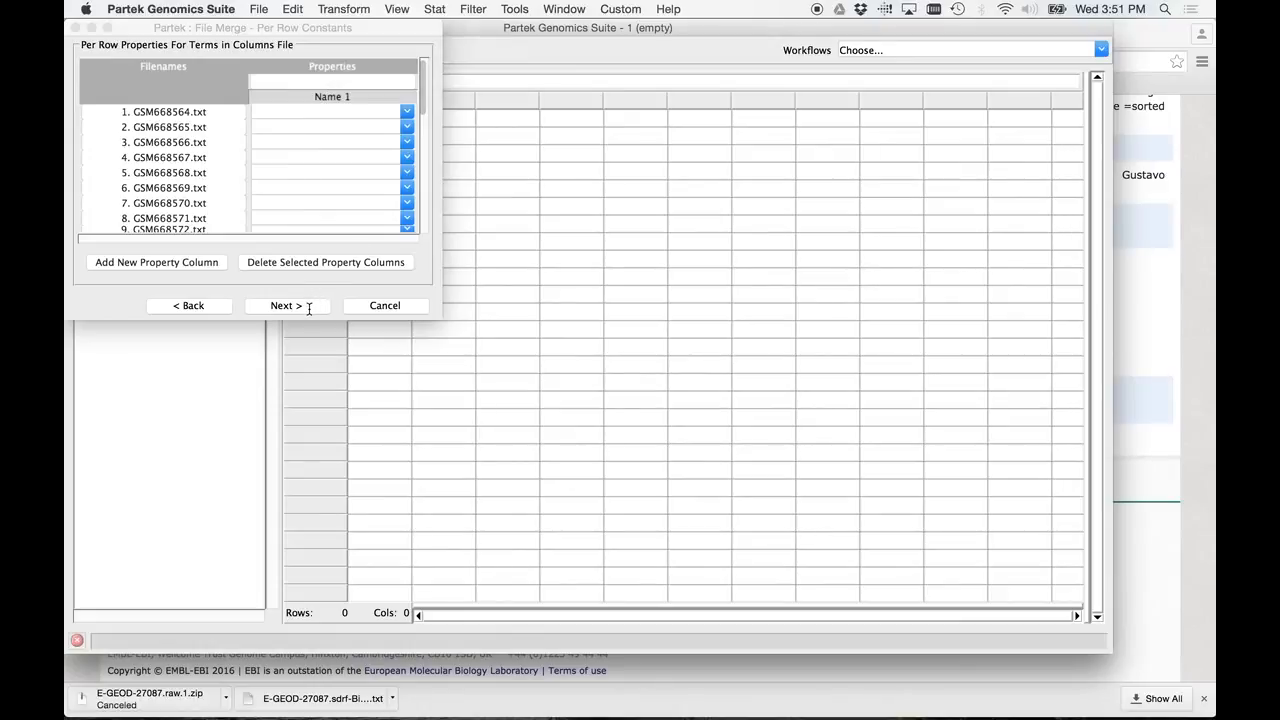
Step: Run the merge to a 30-row, ~35,559-column spreadsheet and dismiss the Merge Status window
click(285, 305)
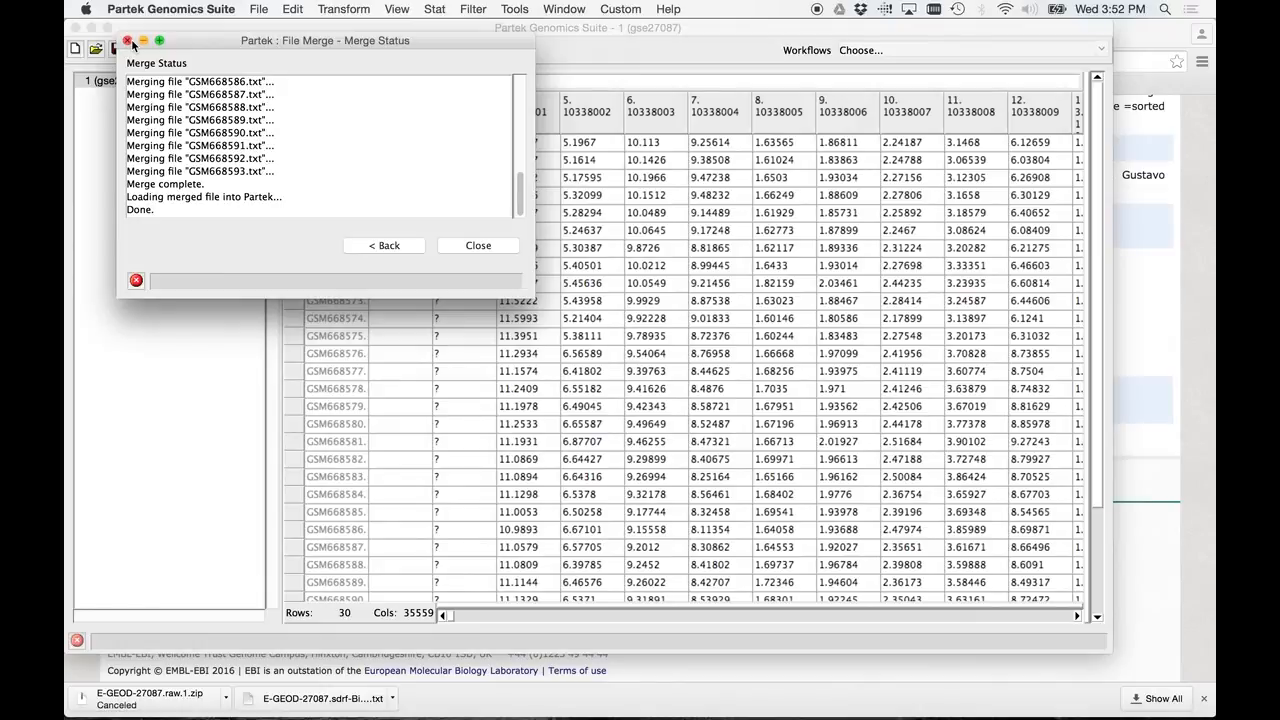
click(477, 245)
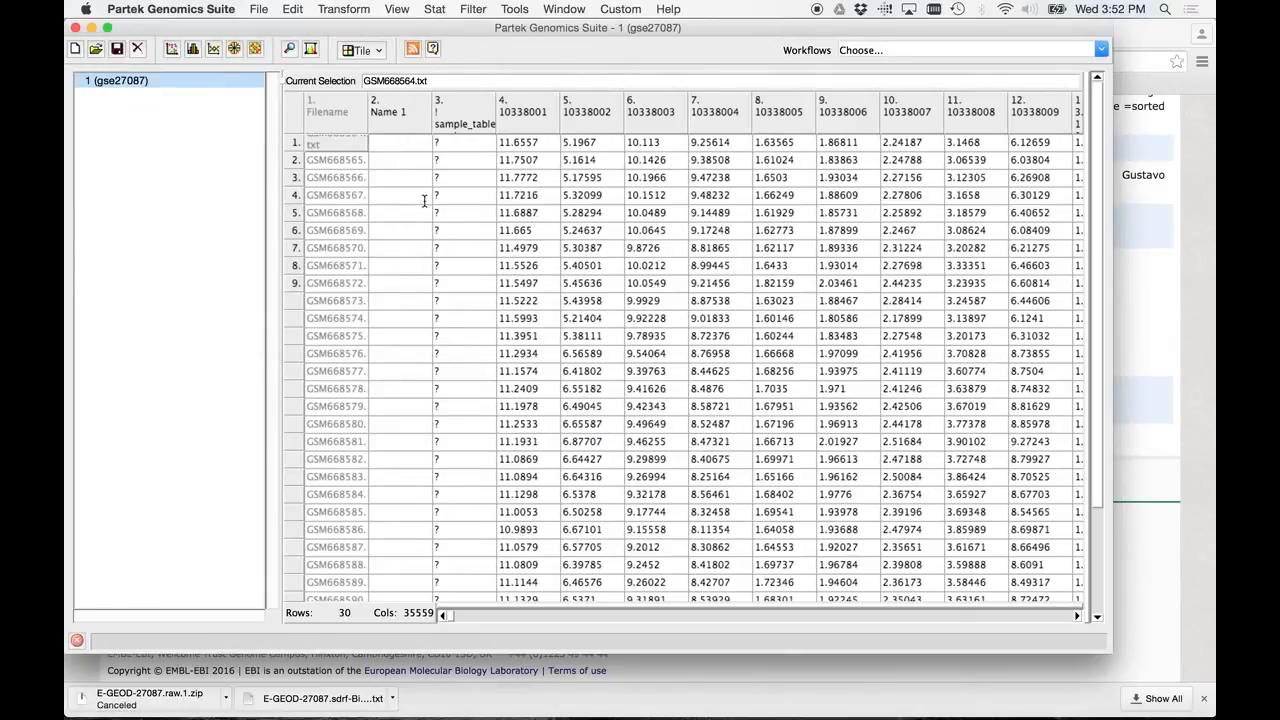